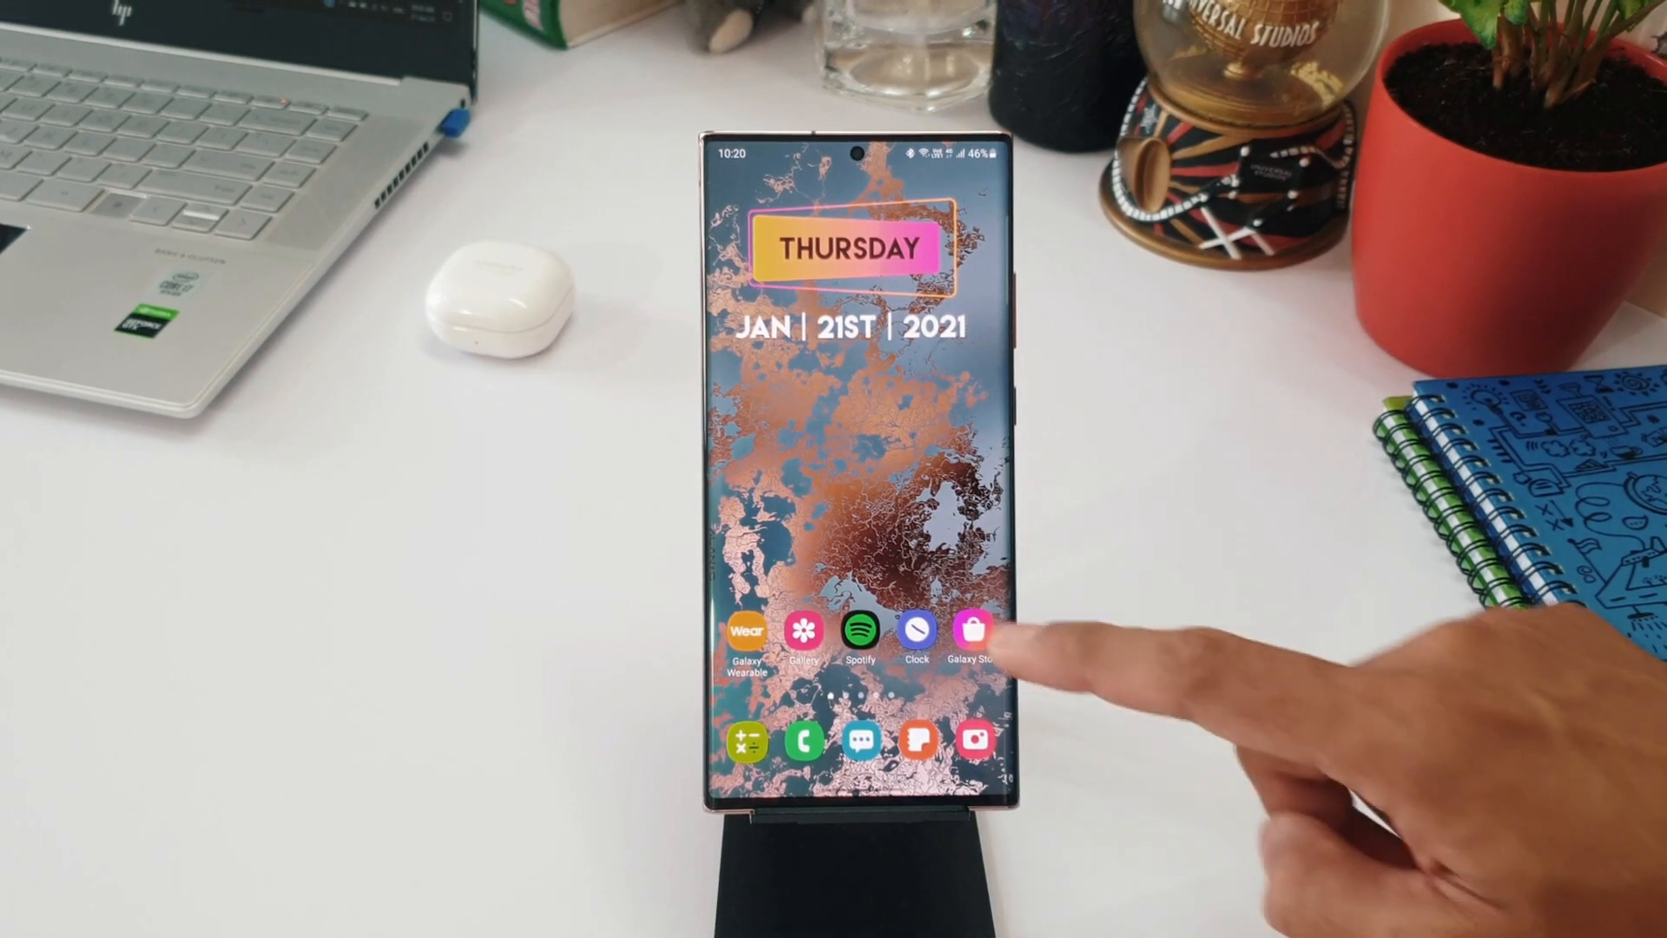
- From Galaxy Store's pending updates, update Good Lock and launch the new version
left_click(969, 627)
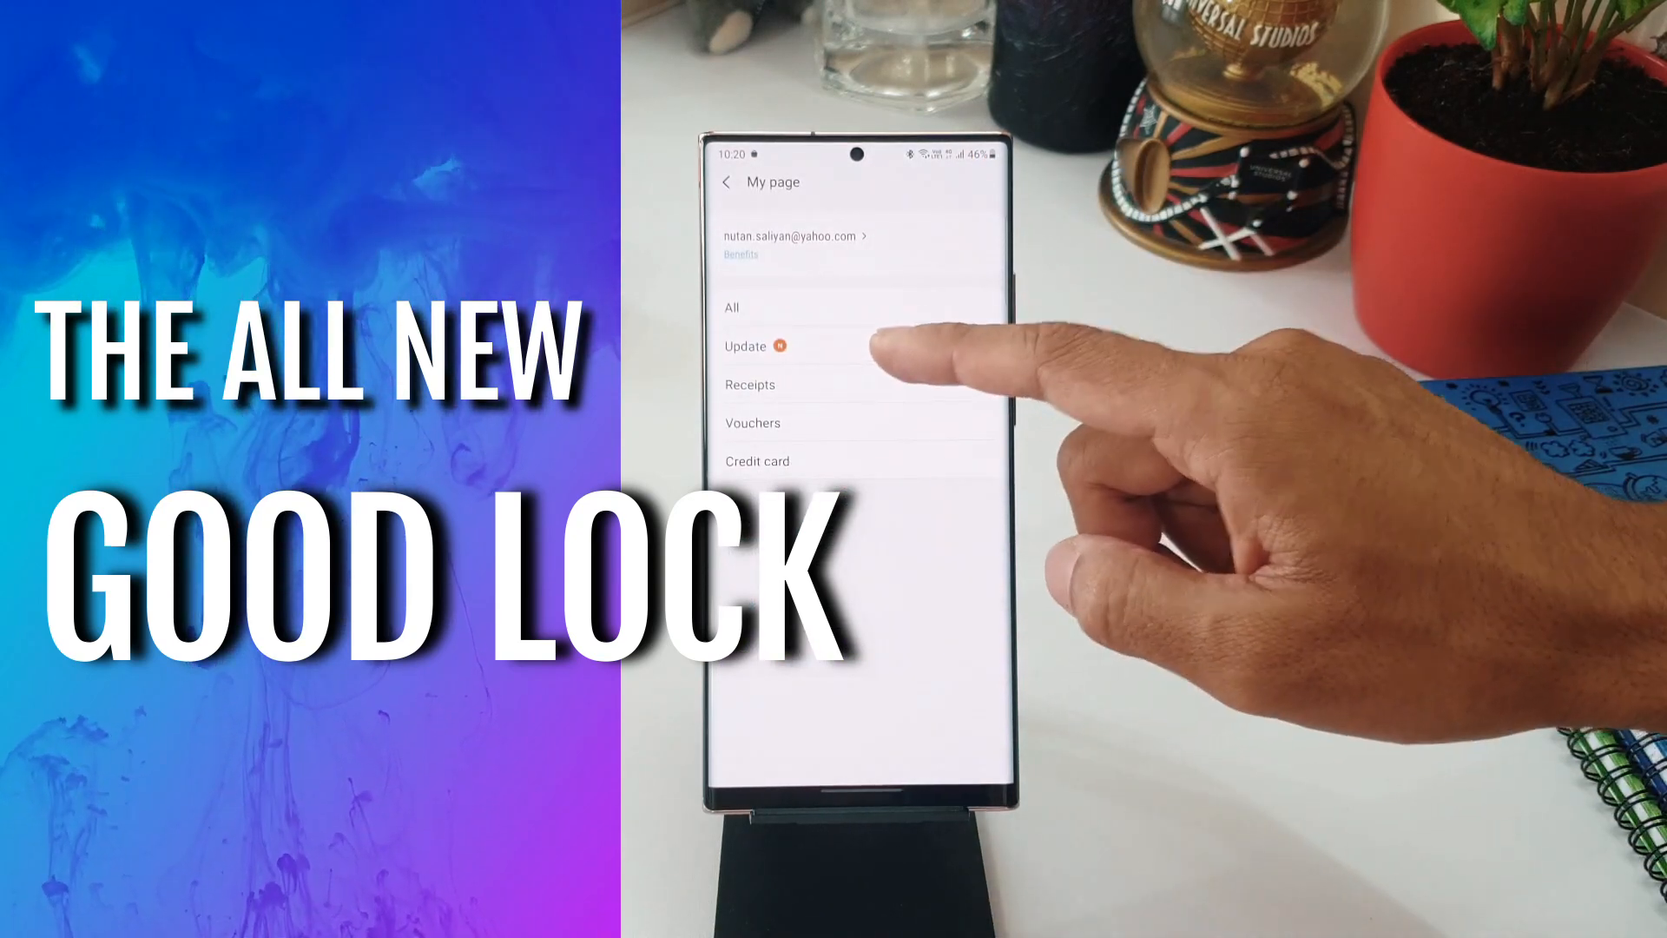
left_click(745, 345)
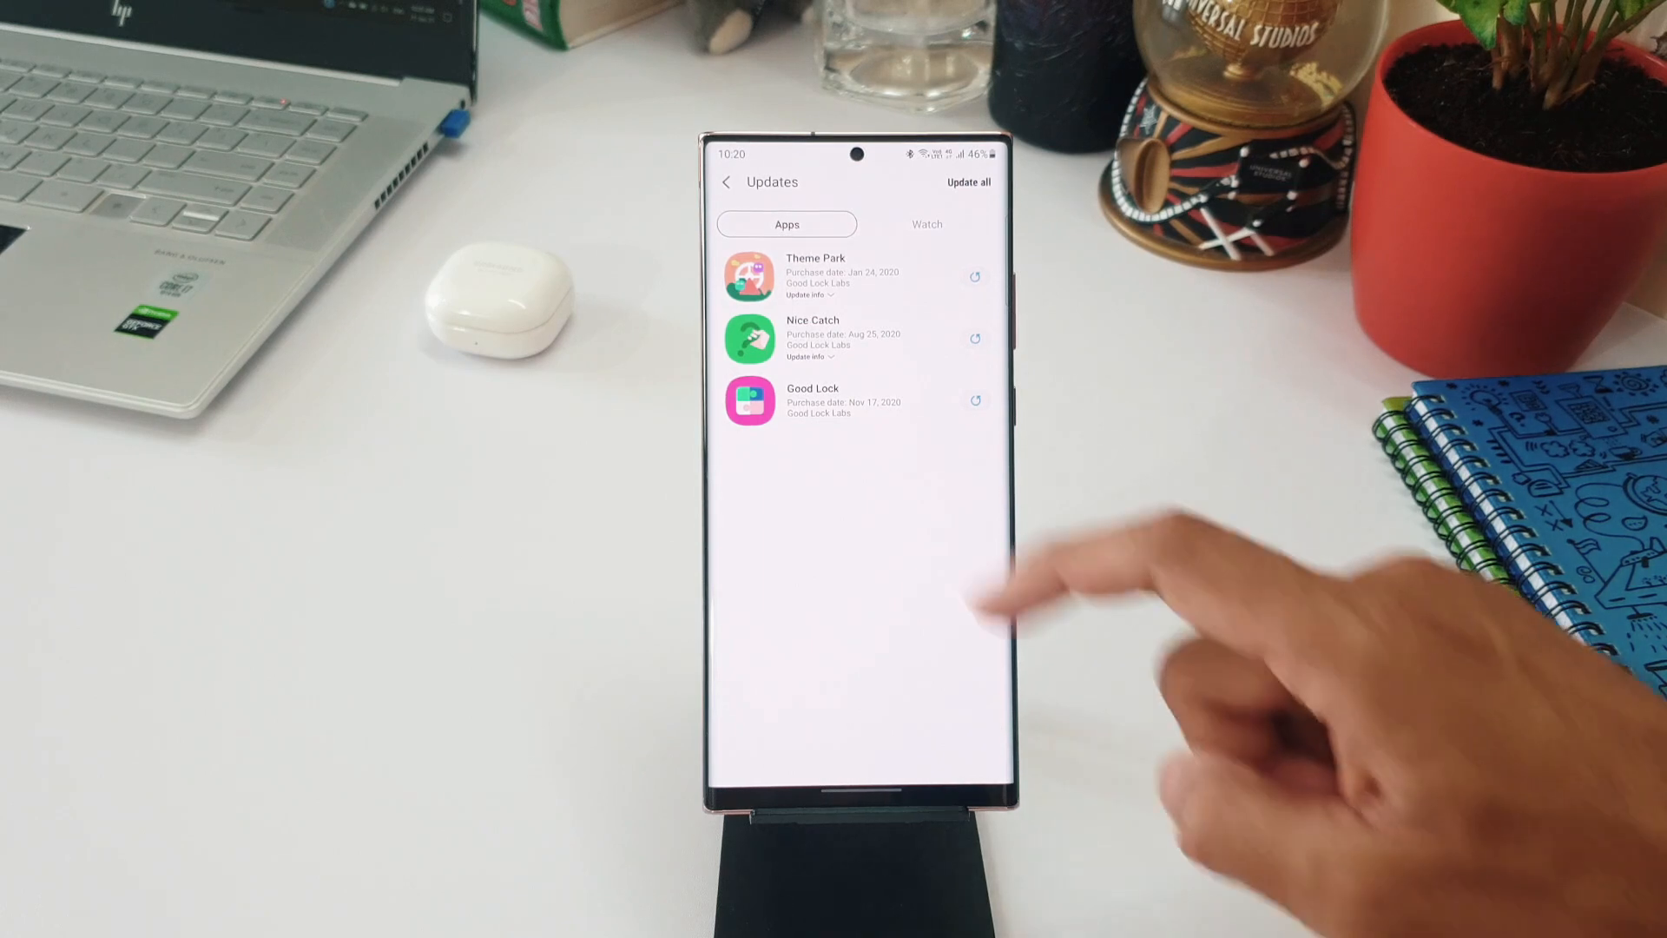
left_click(813, 401)
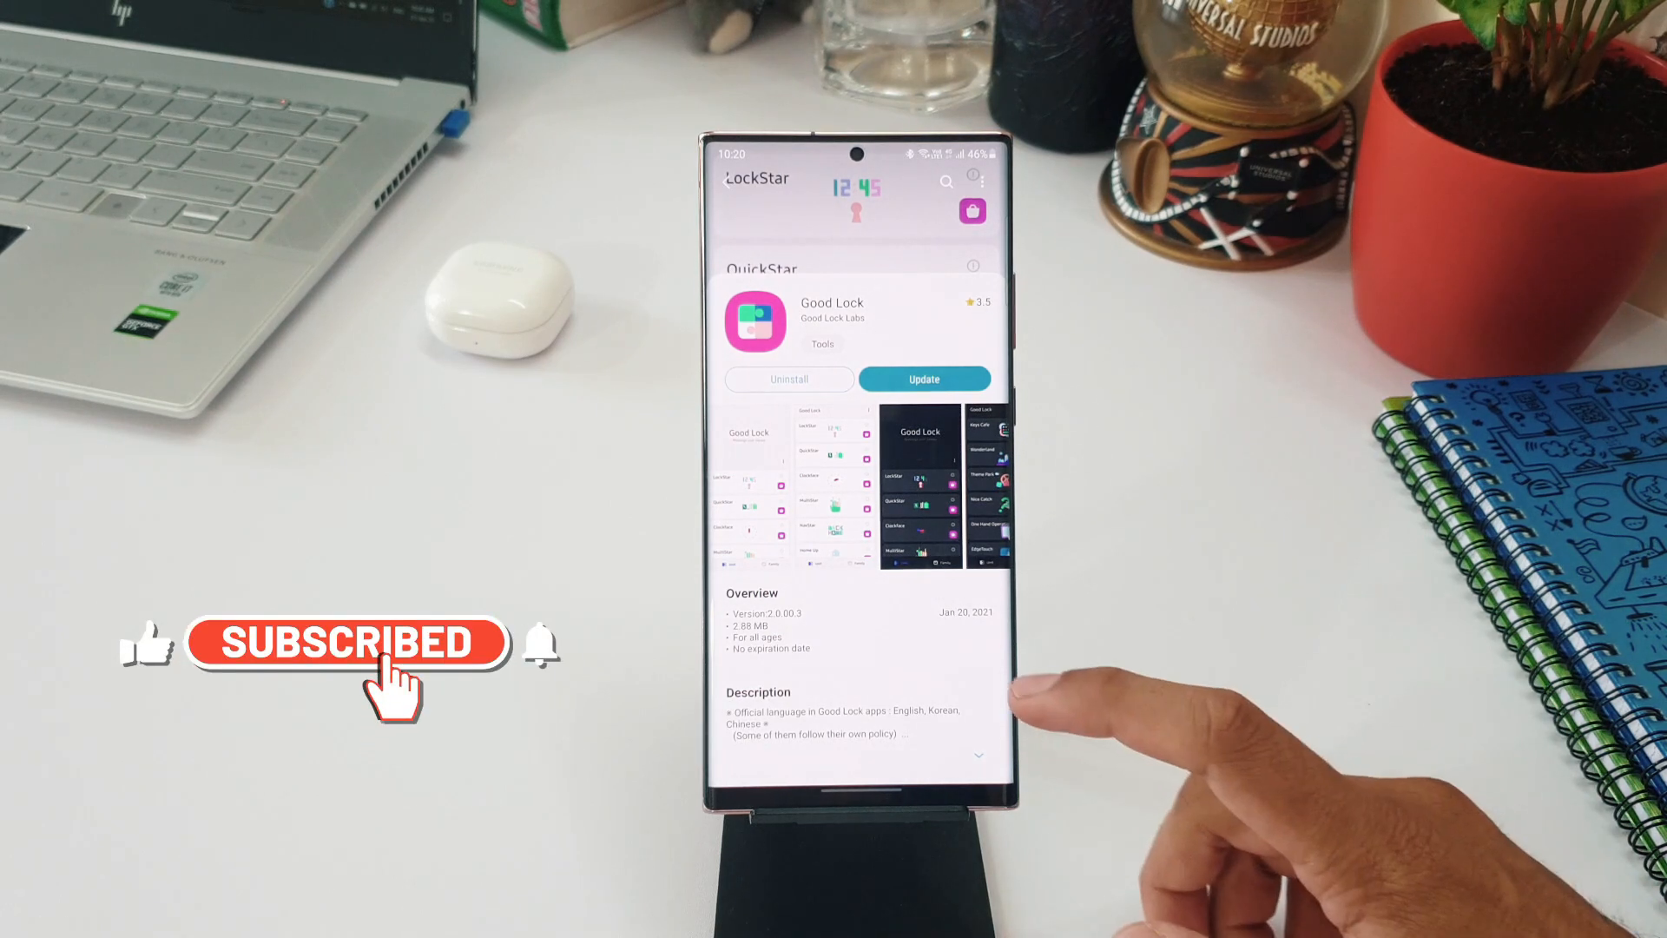
left_click(727, 182)
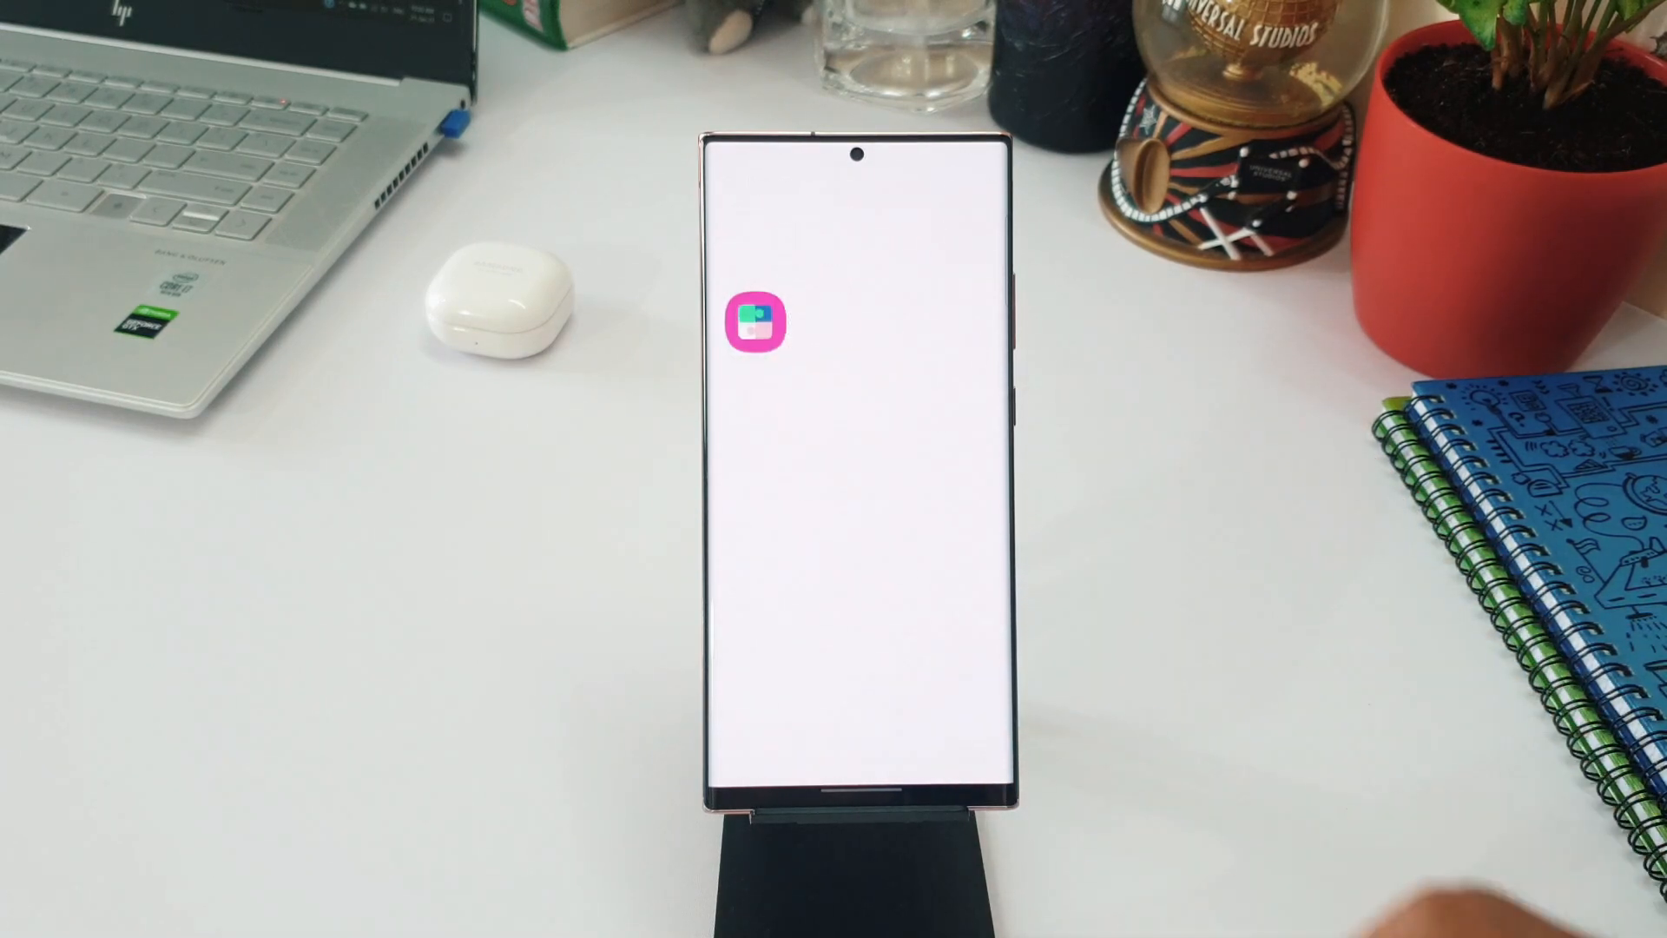
- Expand and read Good Lock's full description and 3.5-star reviews, then return to Updates
left_click(756, 321)
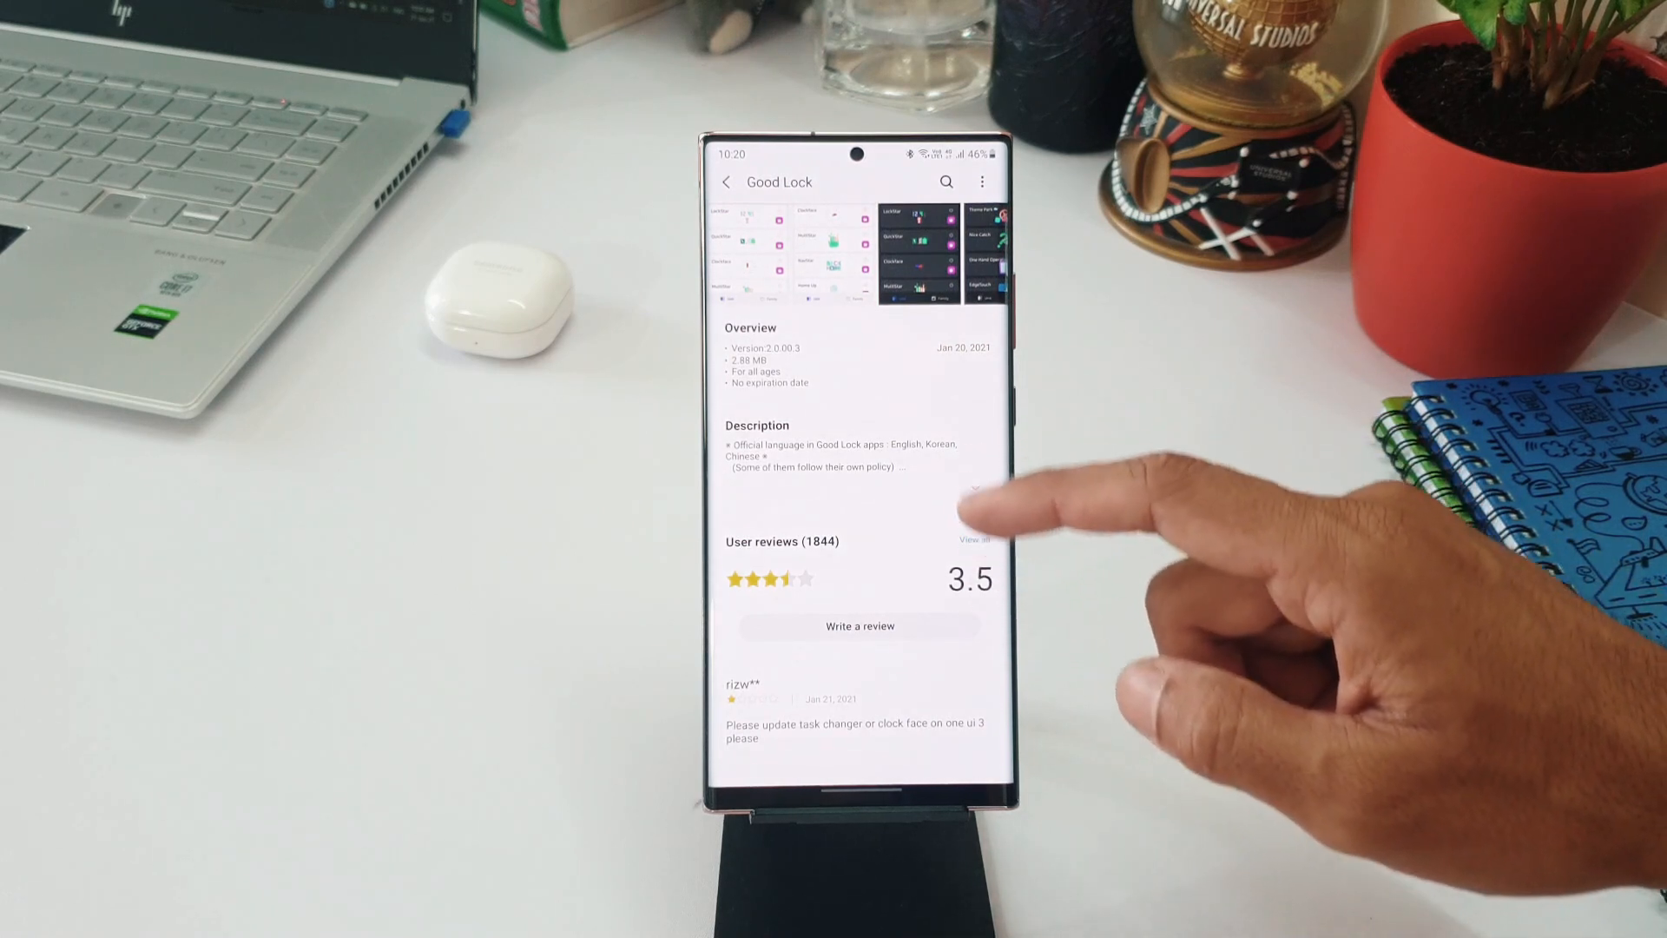
left_click(974, 489)
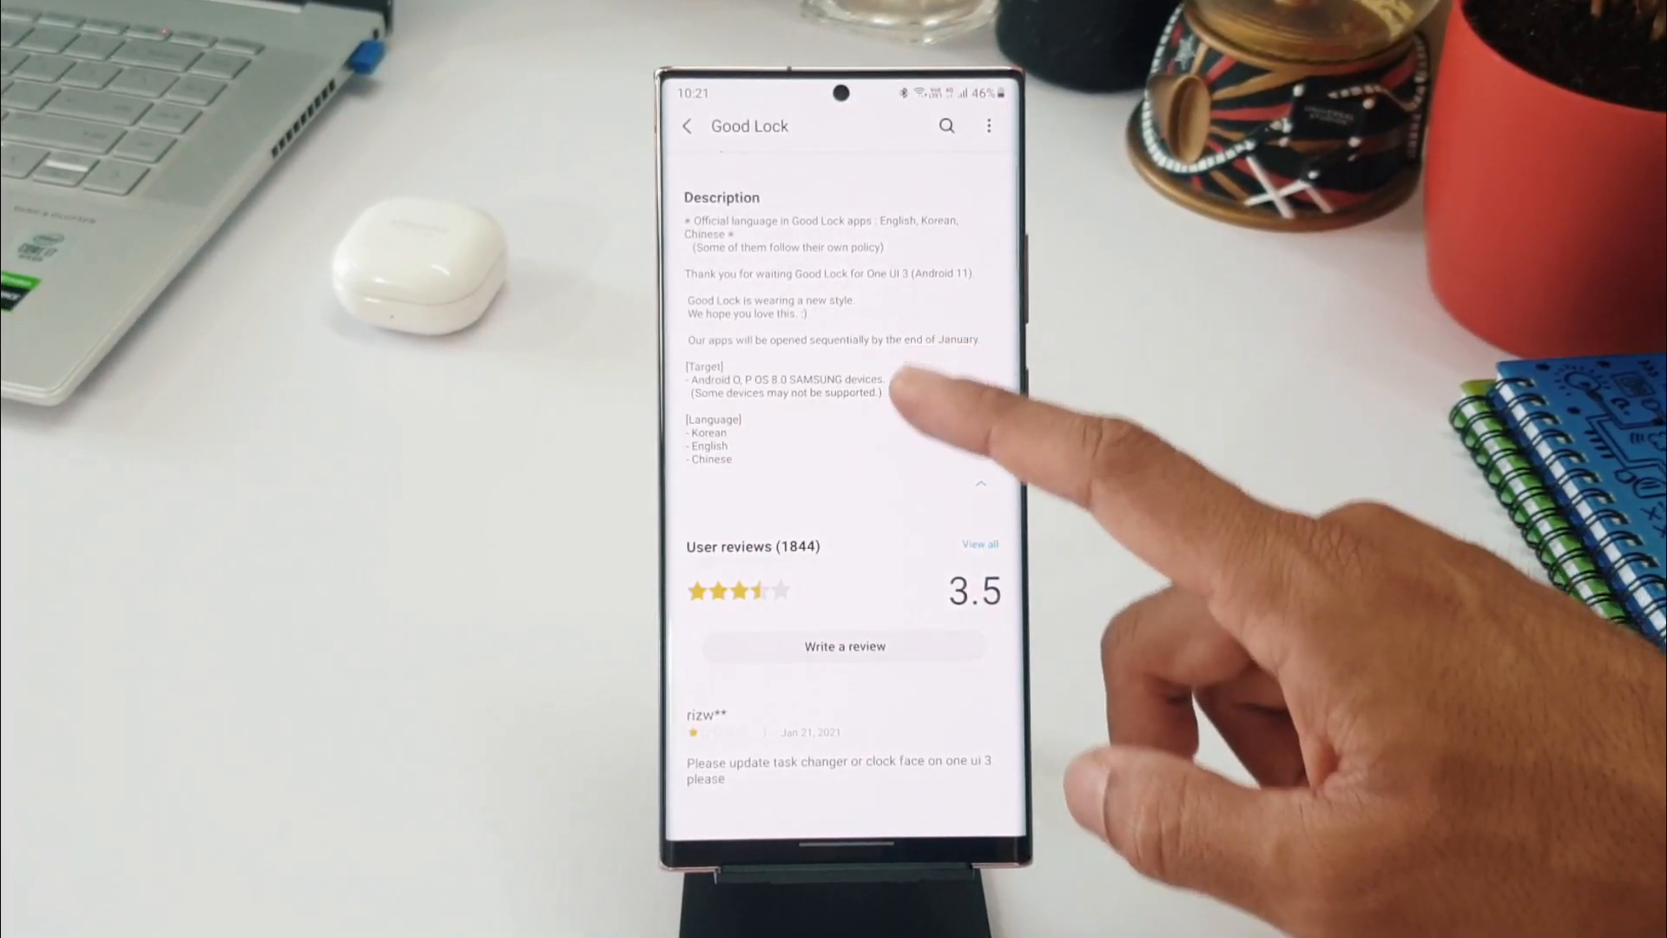
scroll("down", 3)
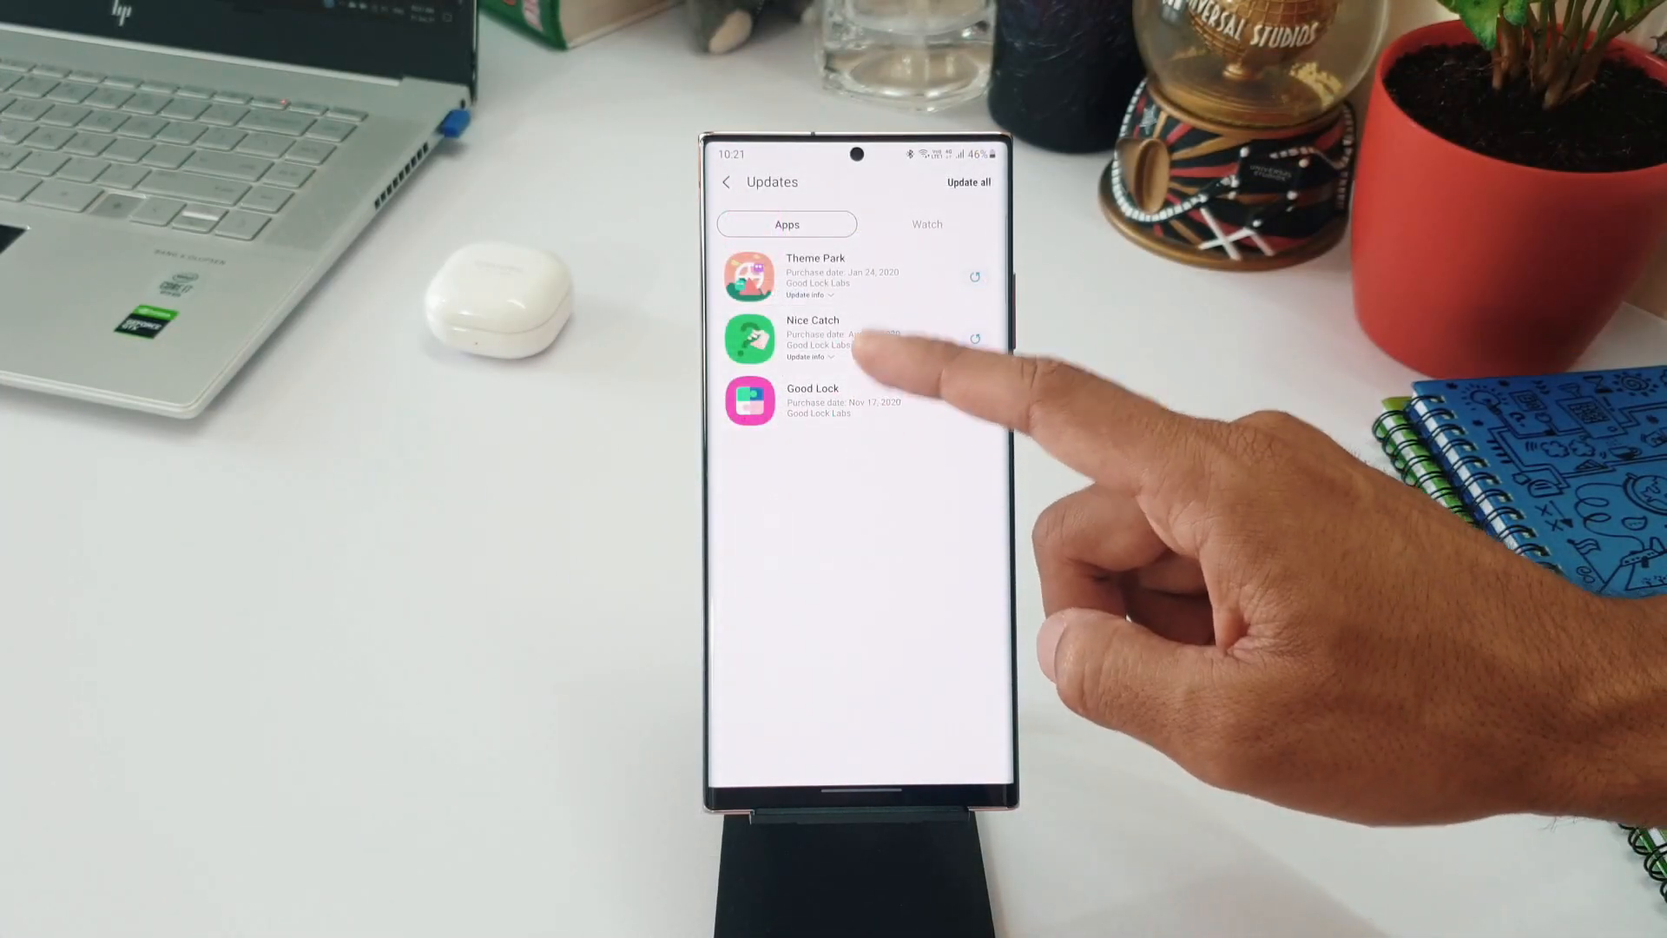
- Review Theme Park's store page and scroll through its What's new notes
left_click(816, 276)
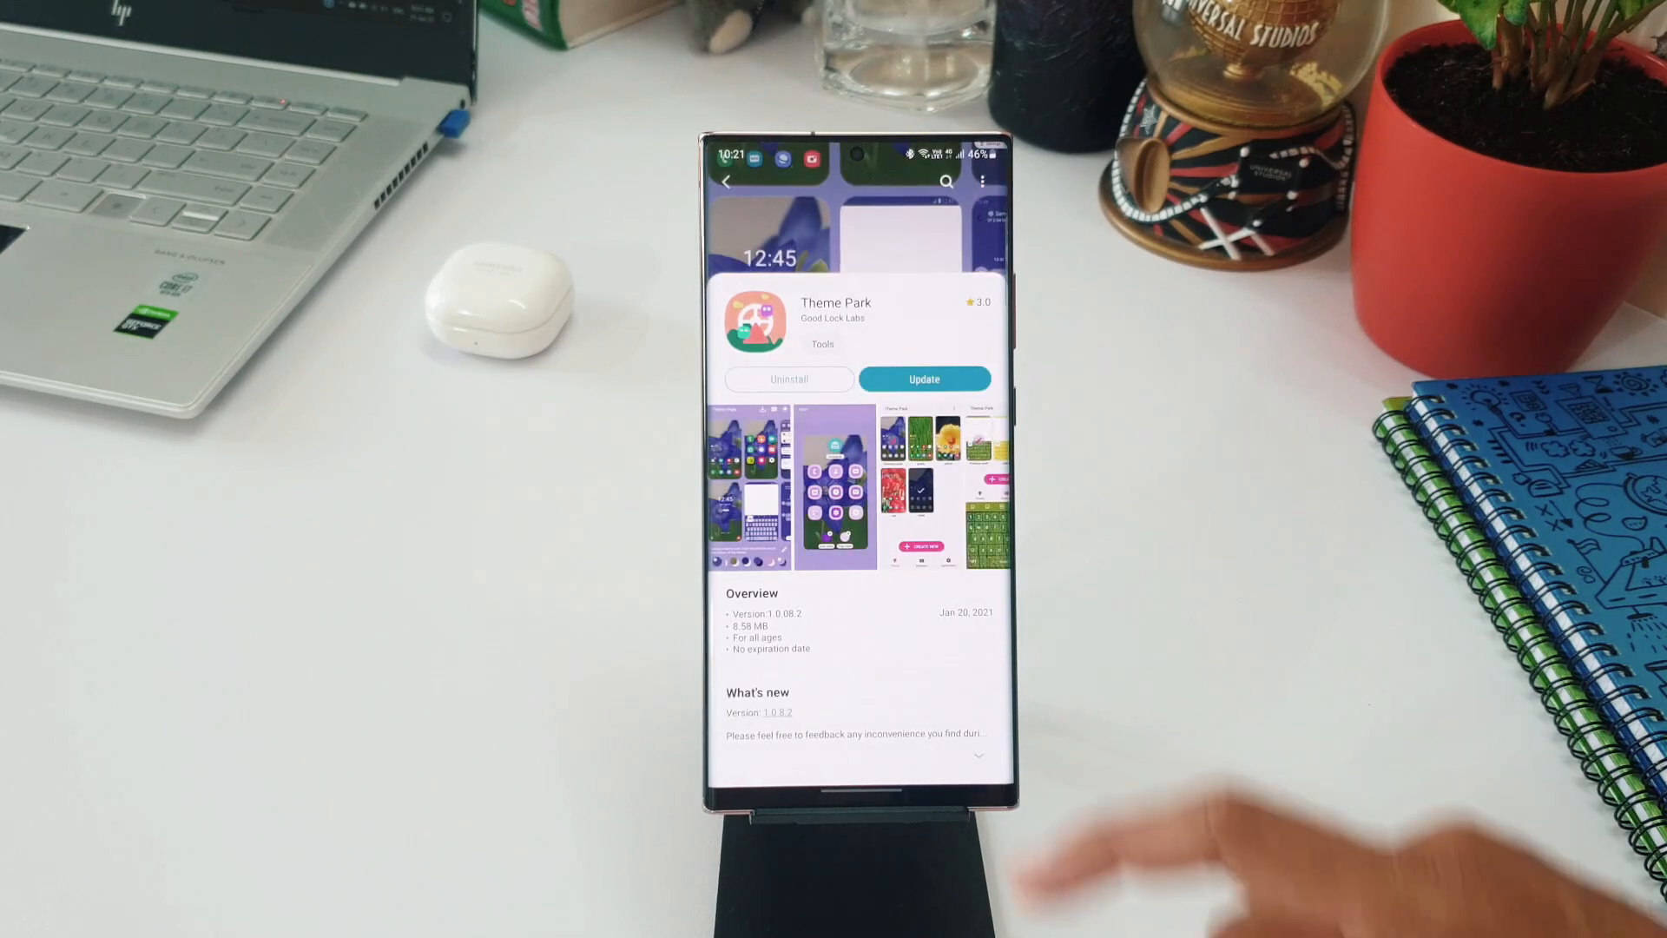
scroll("down", 3)
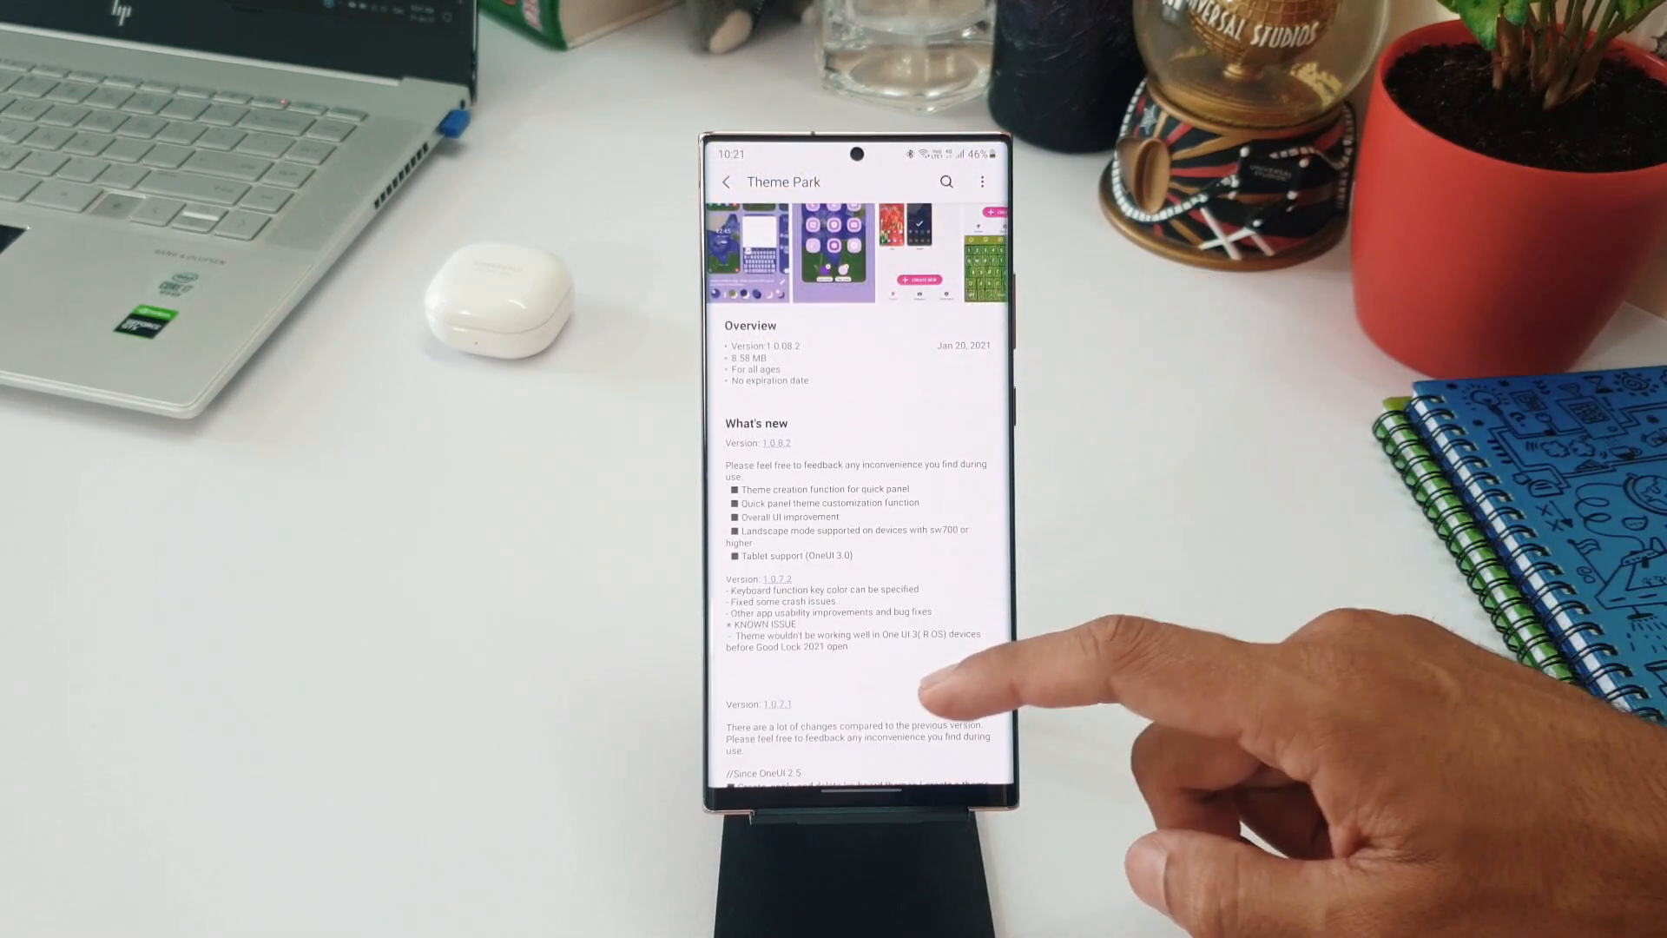
scroll("down", 3)
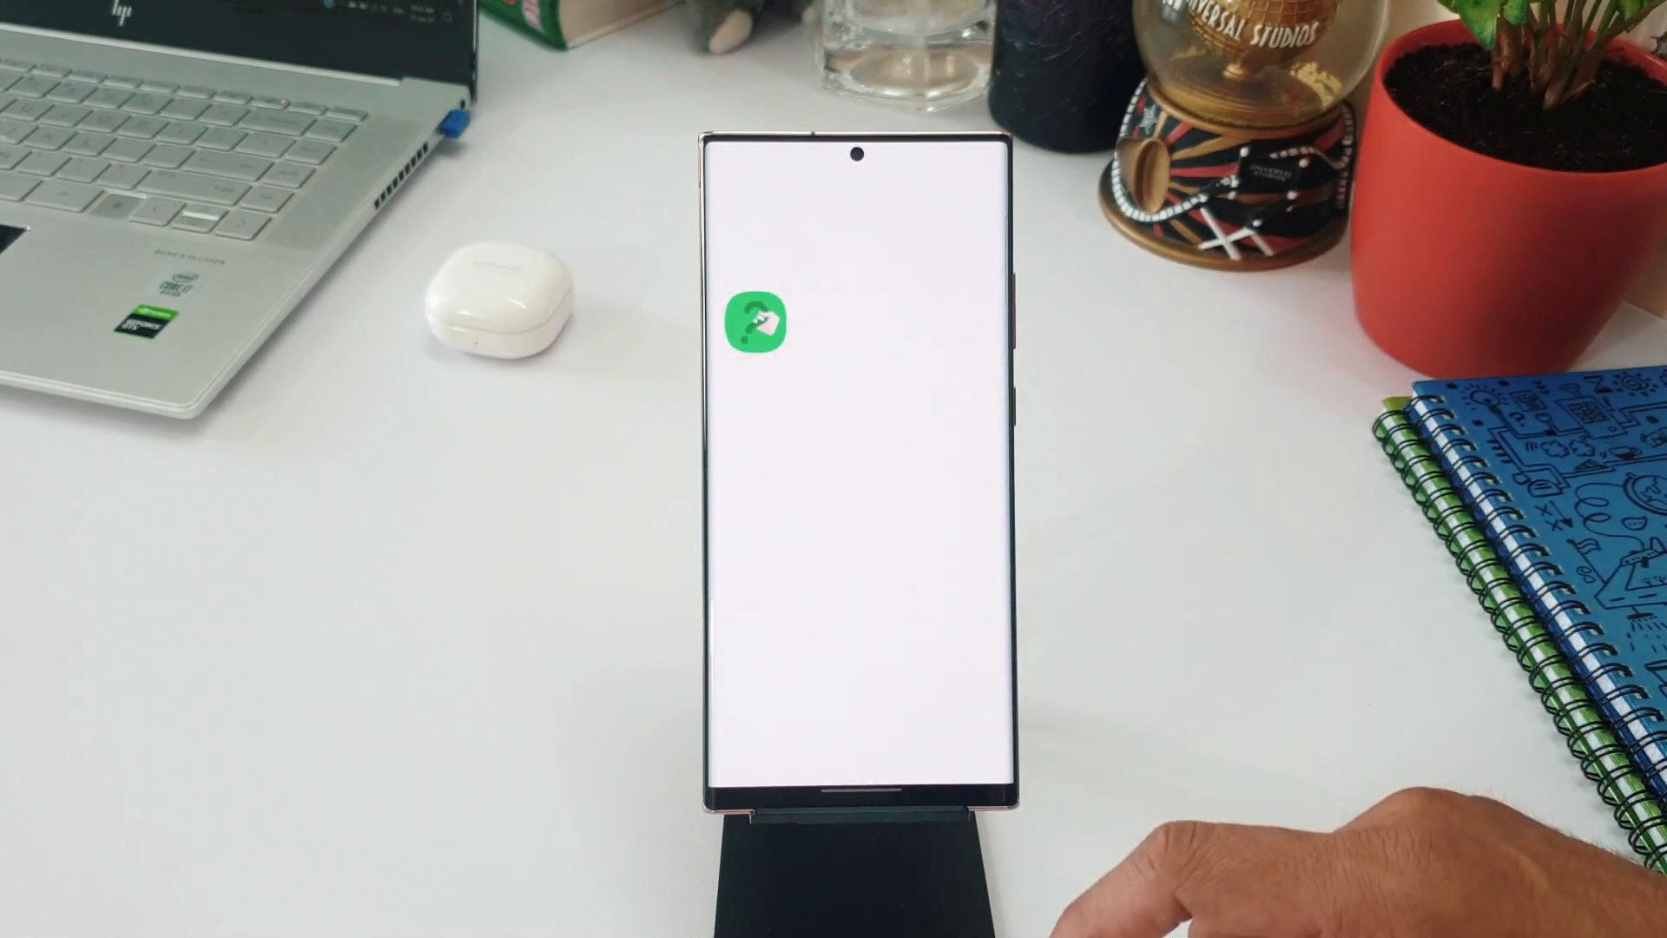
- View Nice Catch's store page with its 4.0 rating, then return to the running updates
left_click(759, 325)
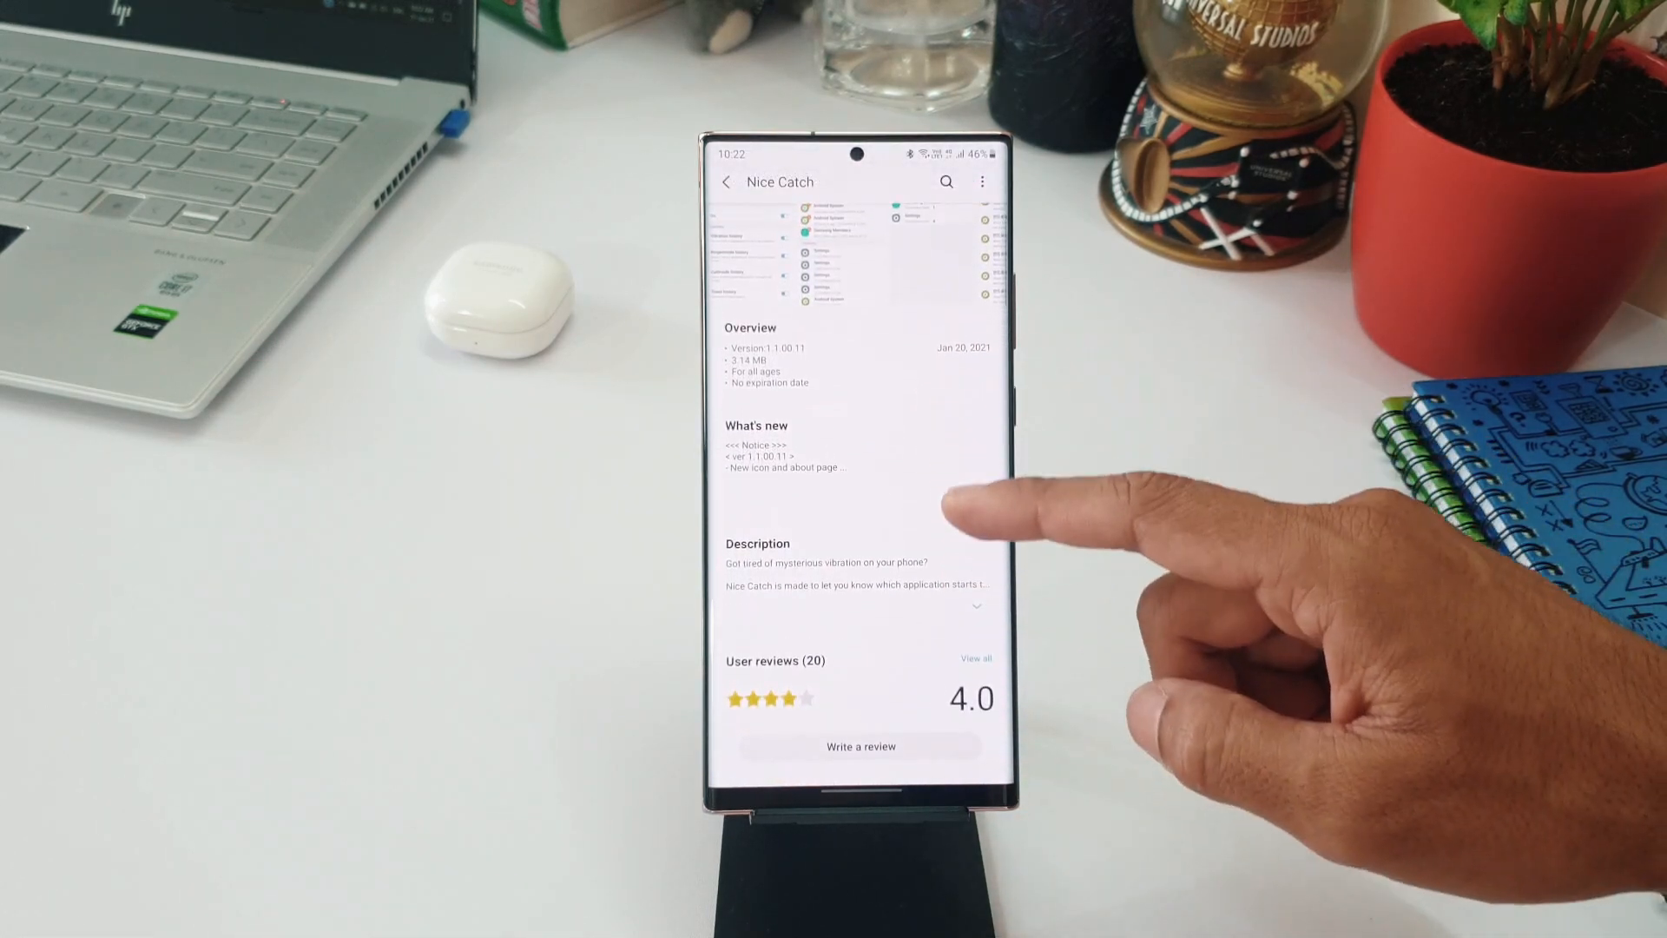
left_click(974, 606)
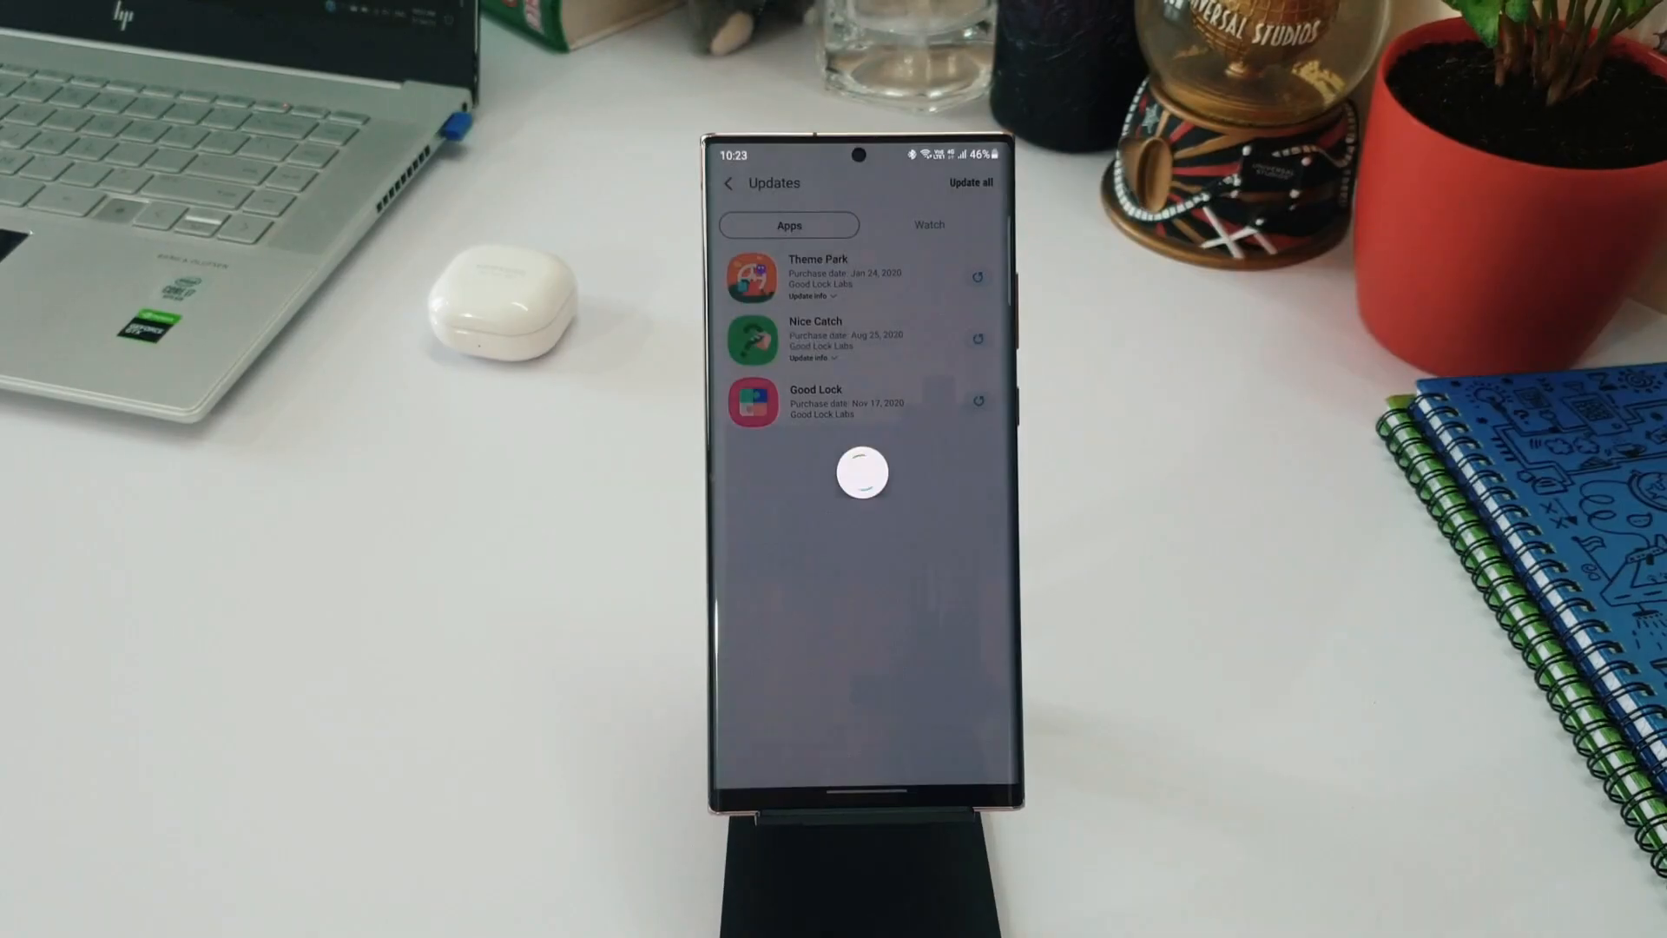
- Browse Good Lock's redesigned Unit and Family module lists, including Theme Park and Nice Catch
left_click(969, 182)
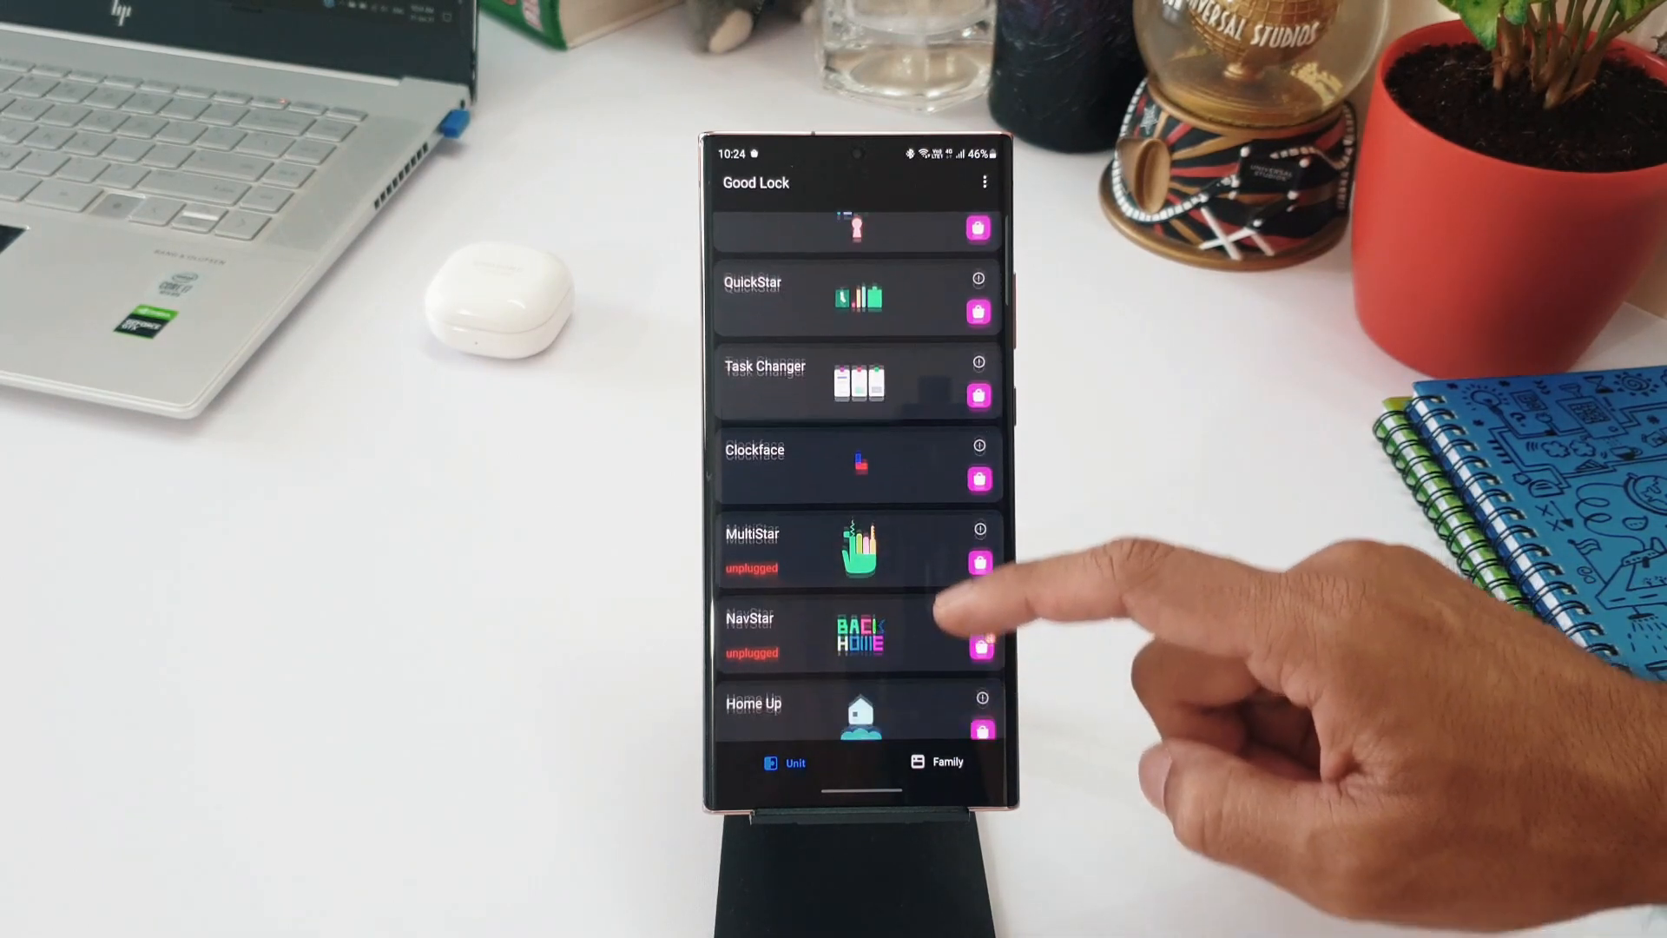
scroll("down", 3)
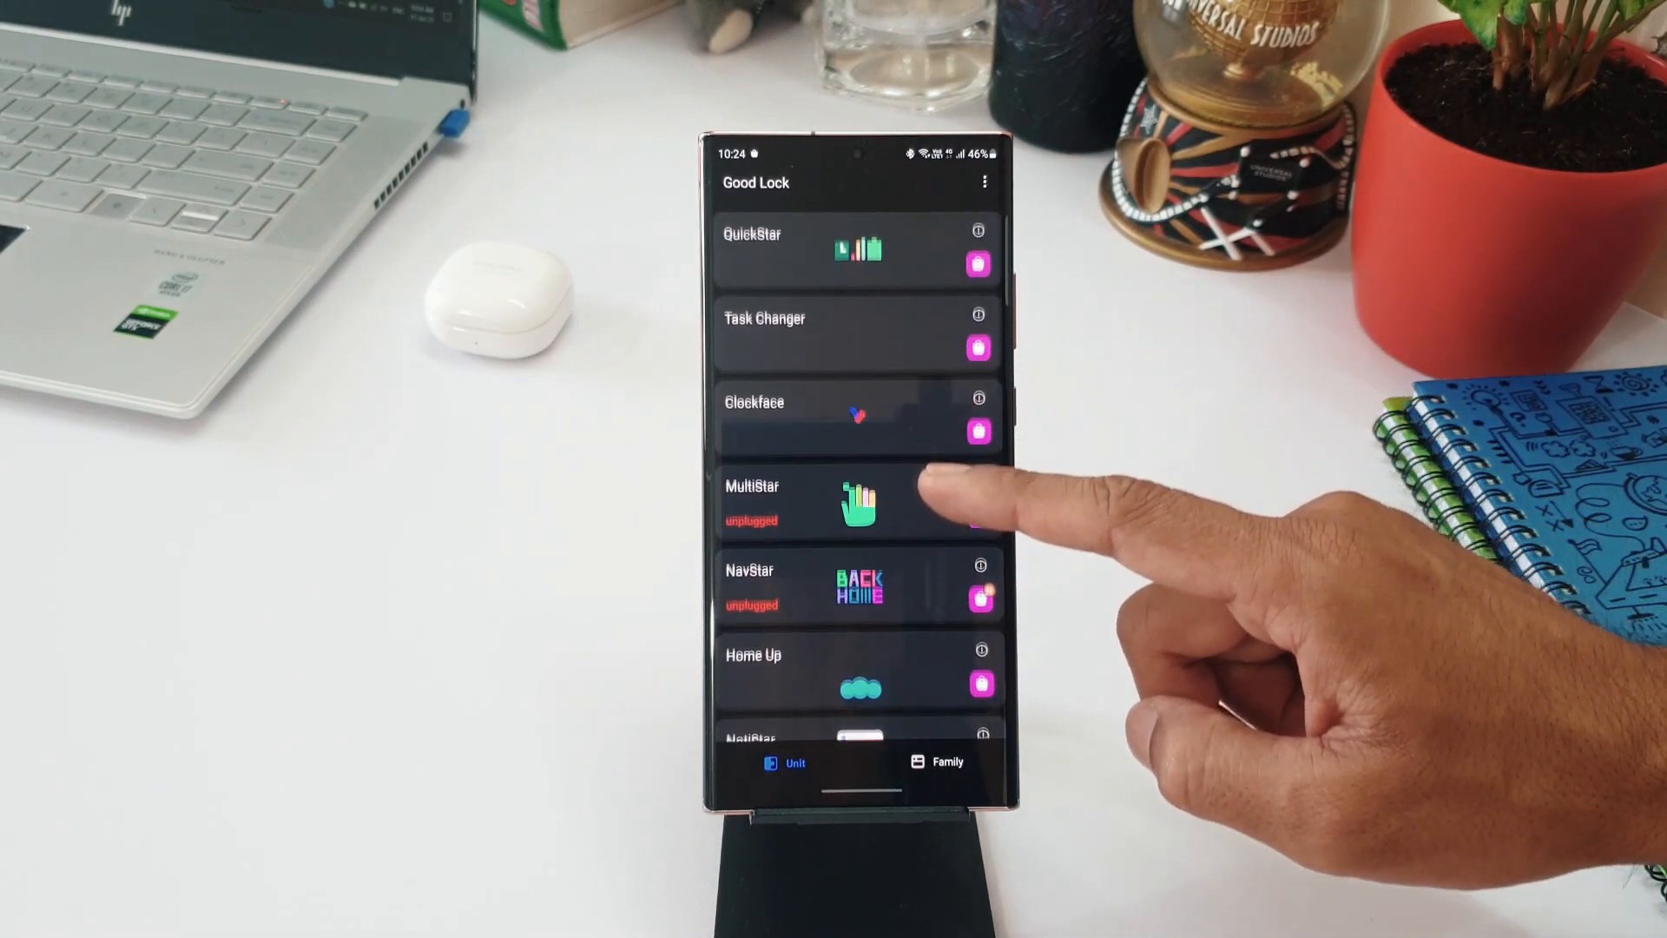
scroll("down", 3)
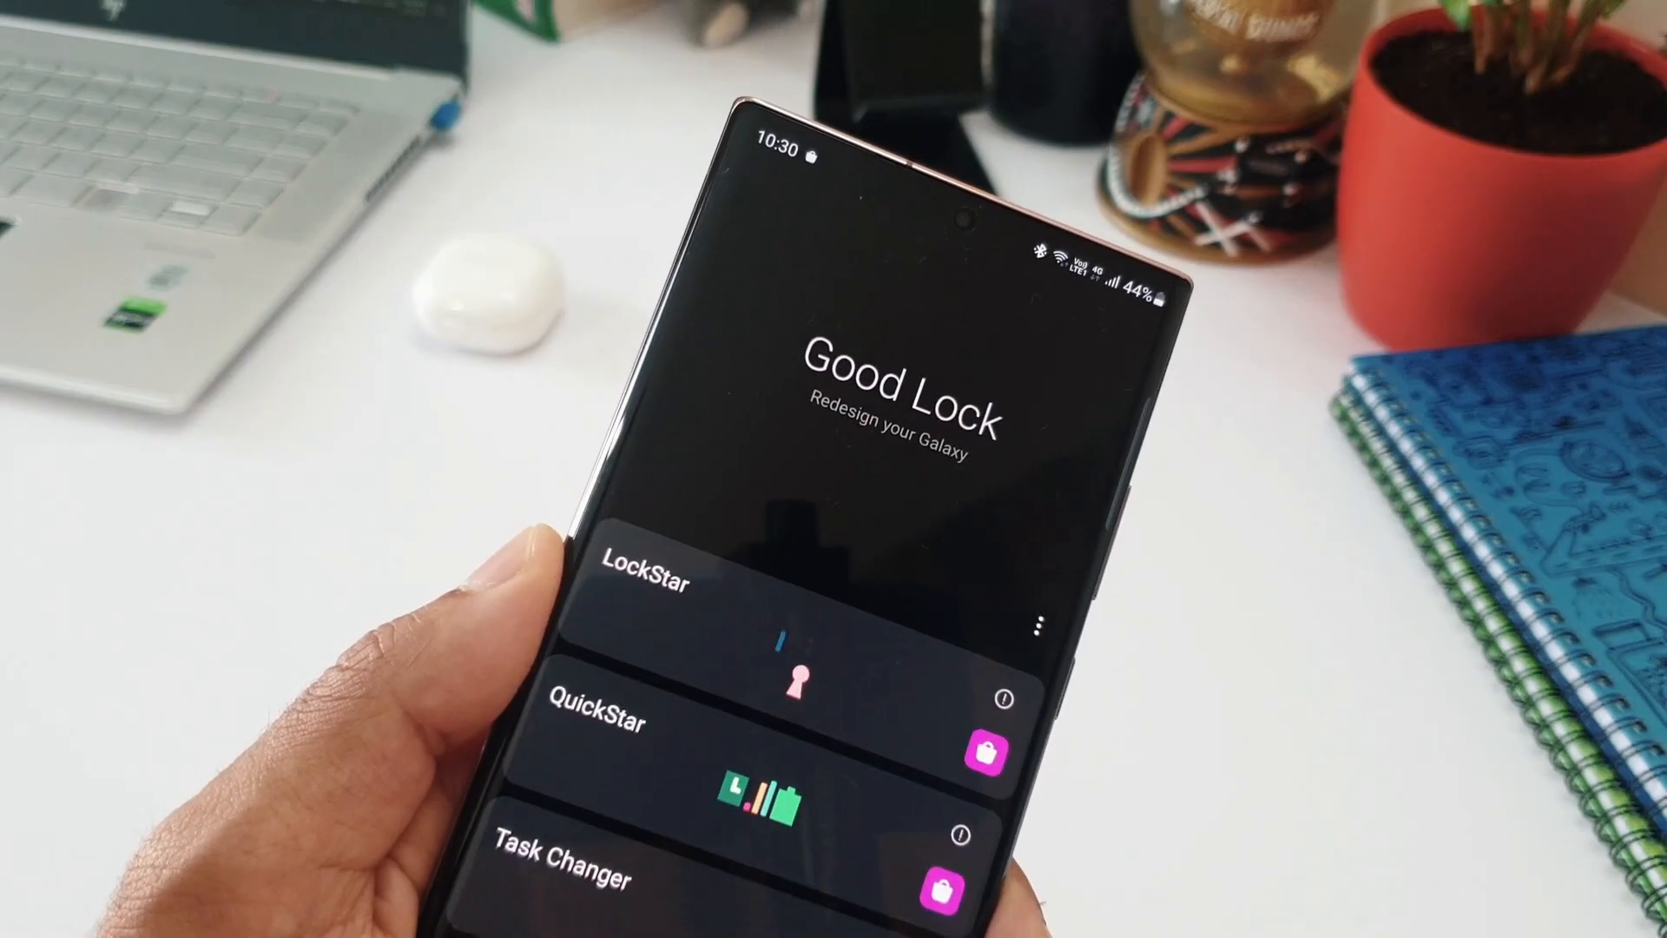
scroll("down", 3)
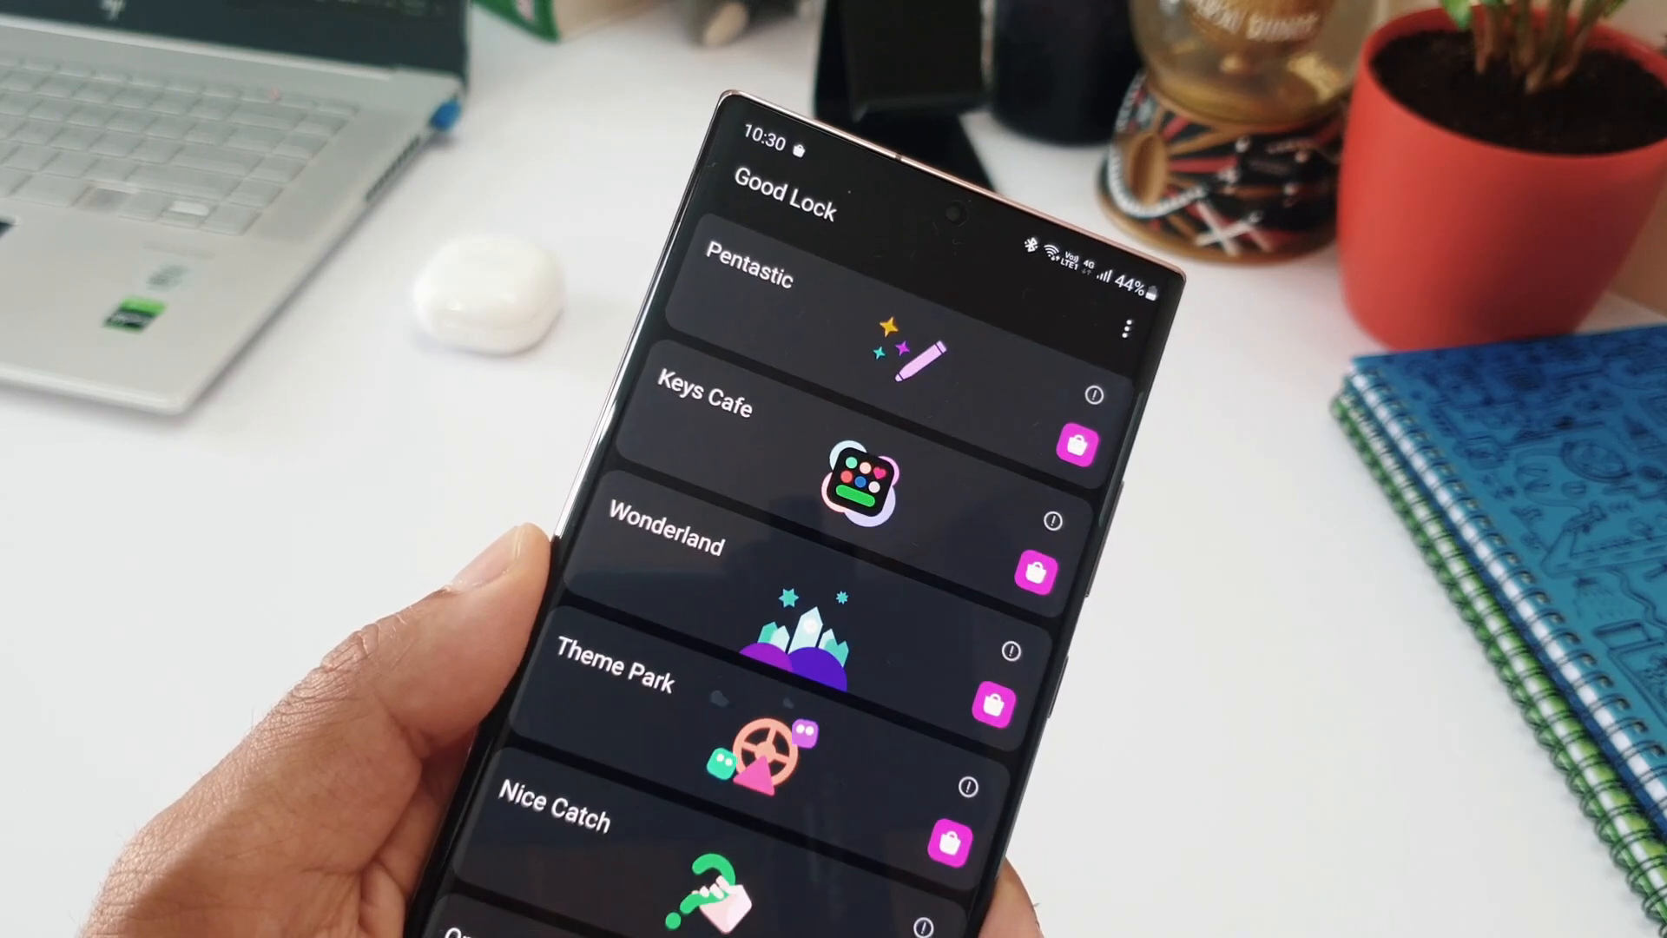
scroll("down", 3)
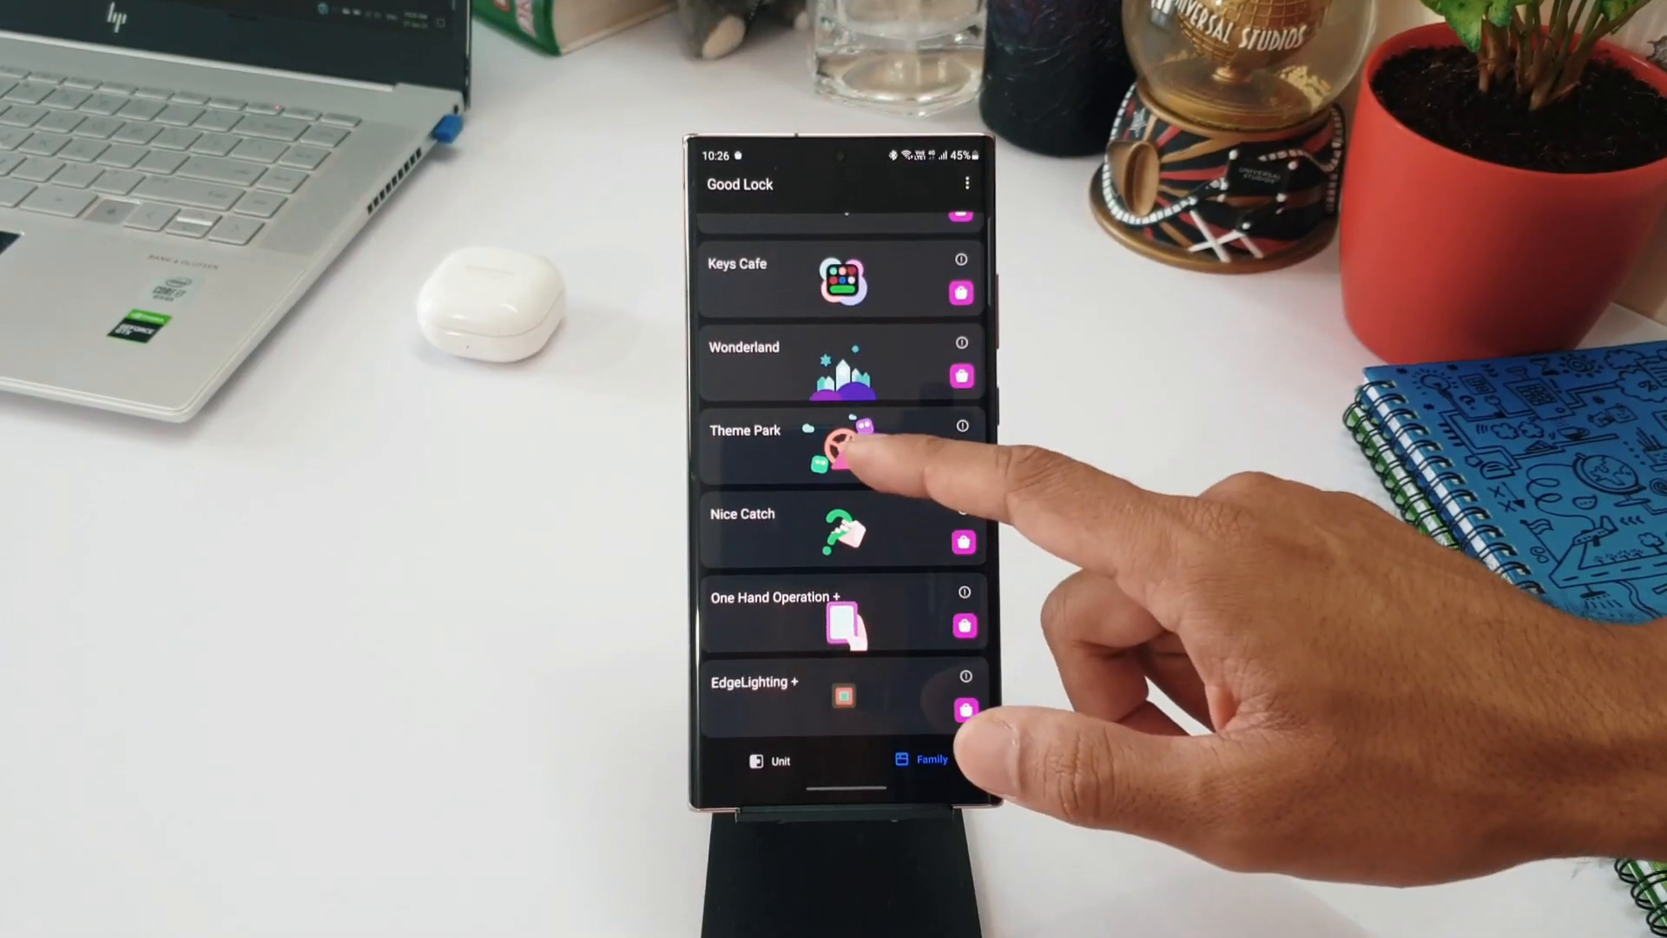
- In Theme Park, create a new theme from the current wallpaper and reach the quick panel blur editor
left_click(840, 446)
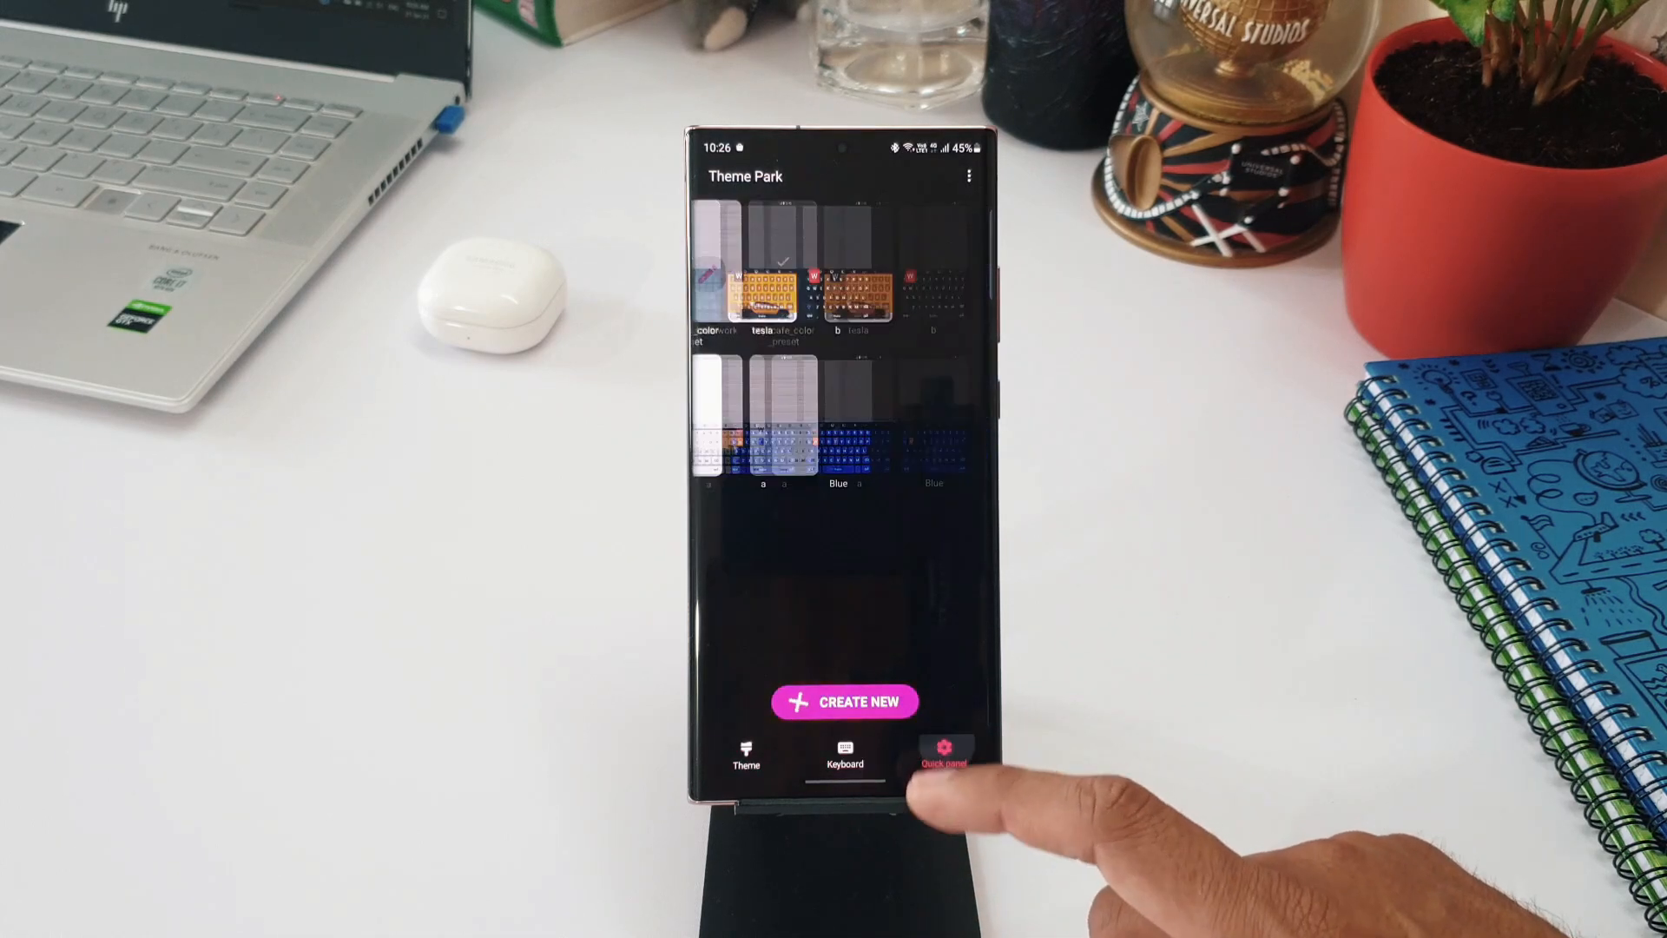
left_click(745, 757)
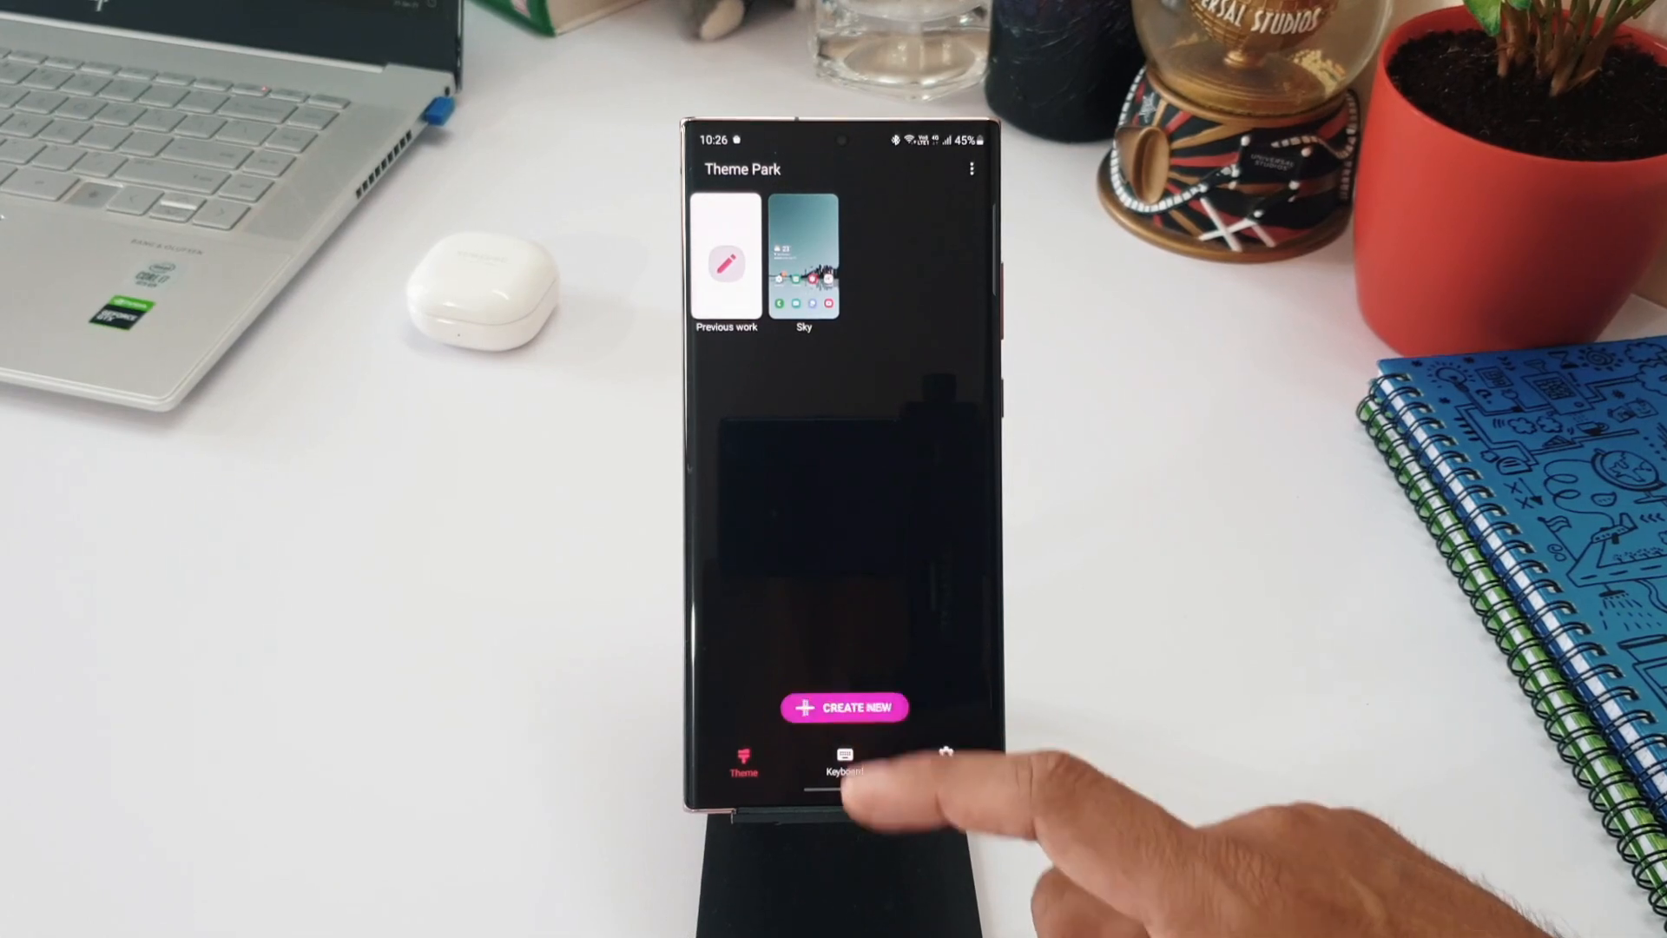
left_click(844, 707)
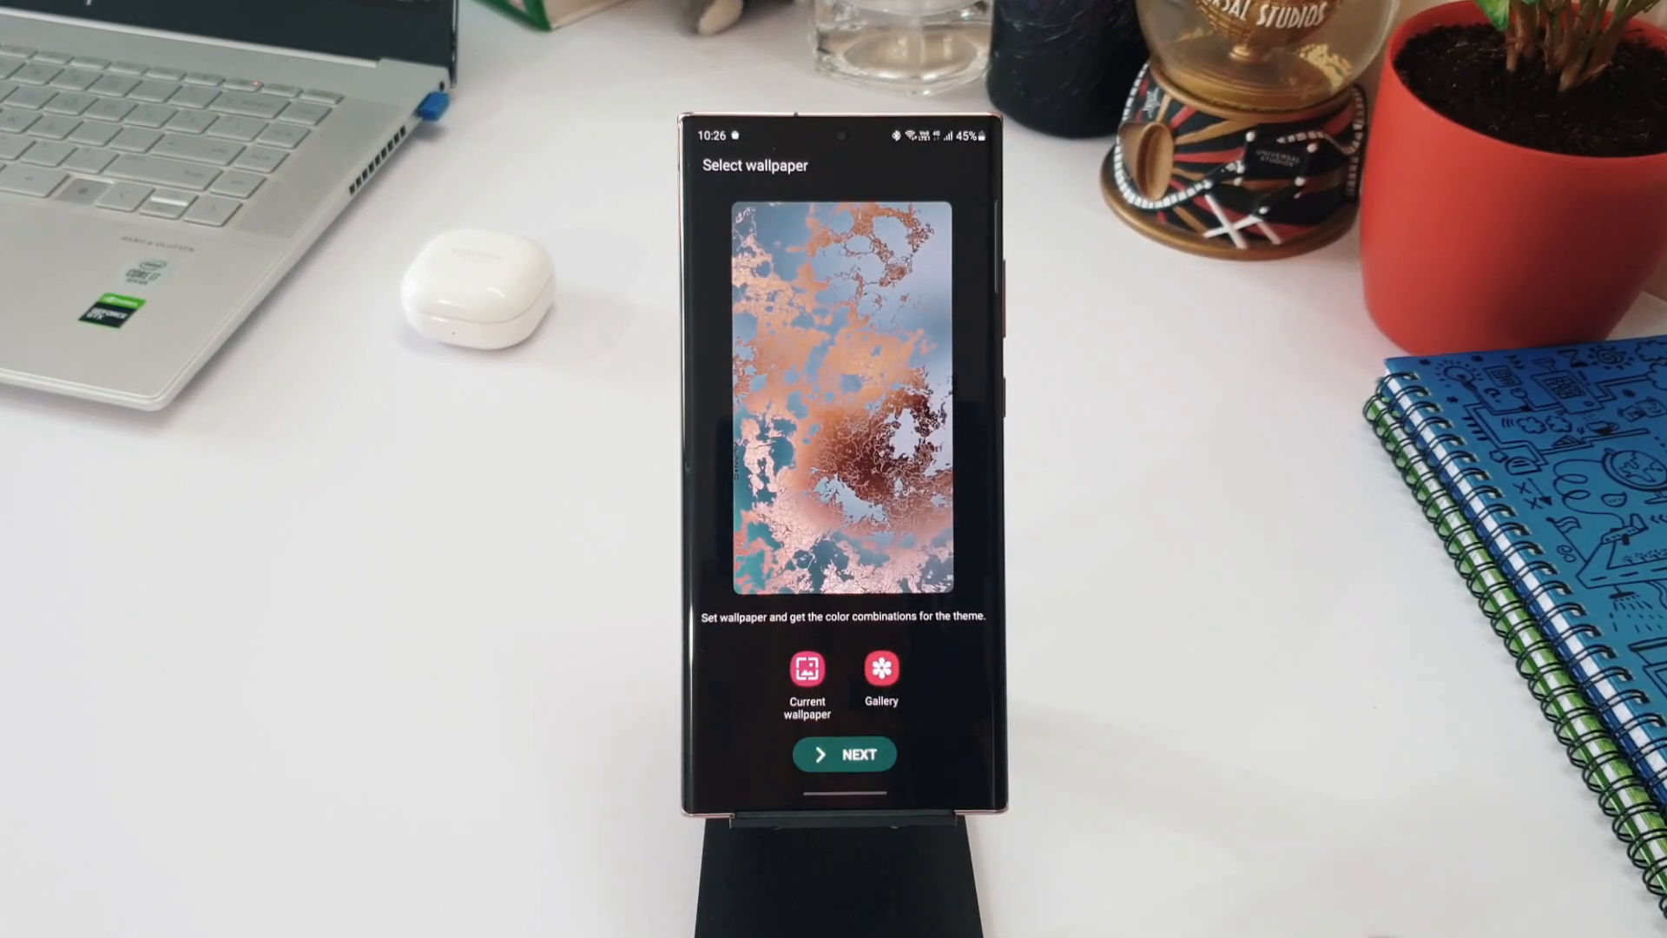
left_click(844, 753)
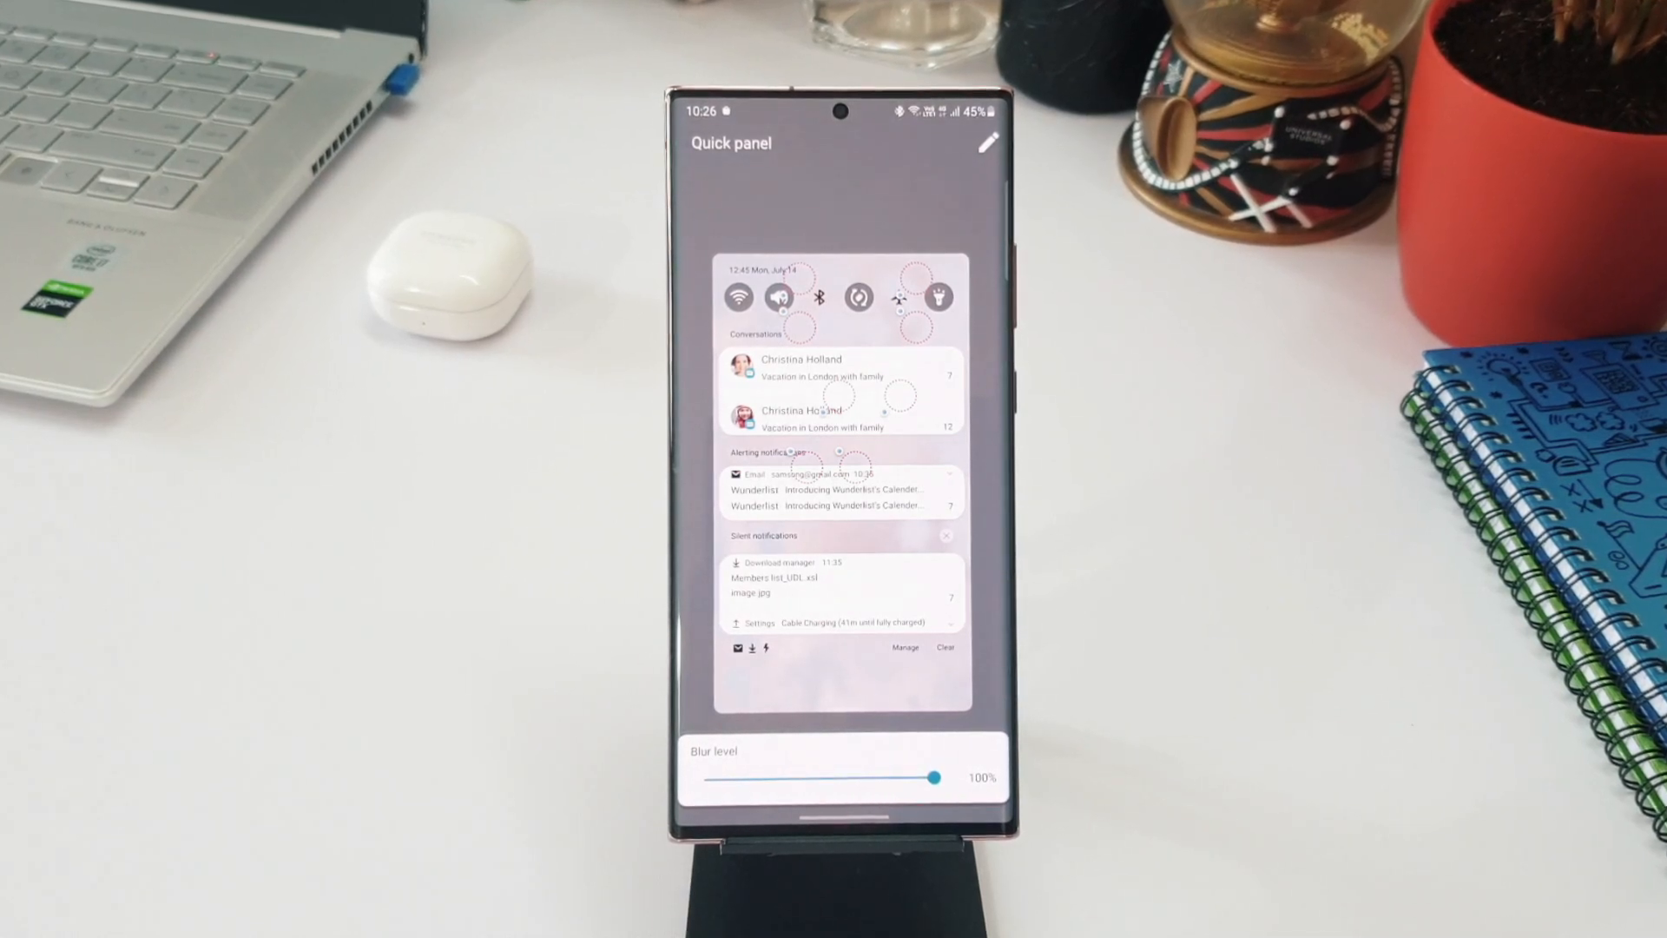
- Drag the quick panel blur between 0% and 100% several times, then return to Good Lock's Family list
left_click_drag(934, 778, 712, 783)
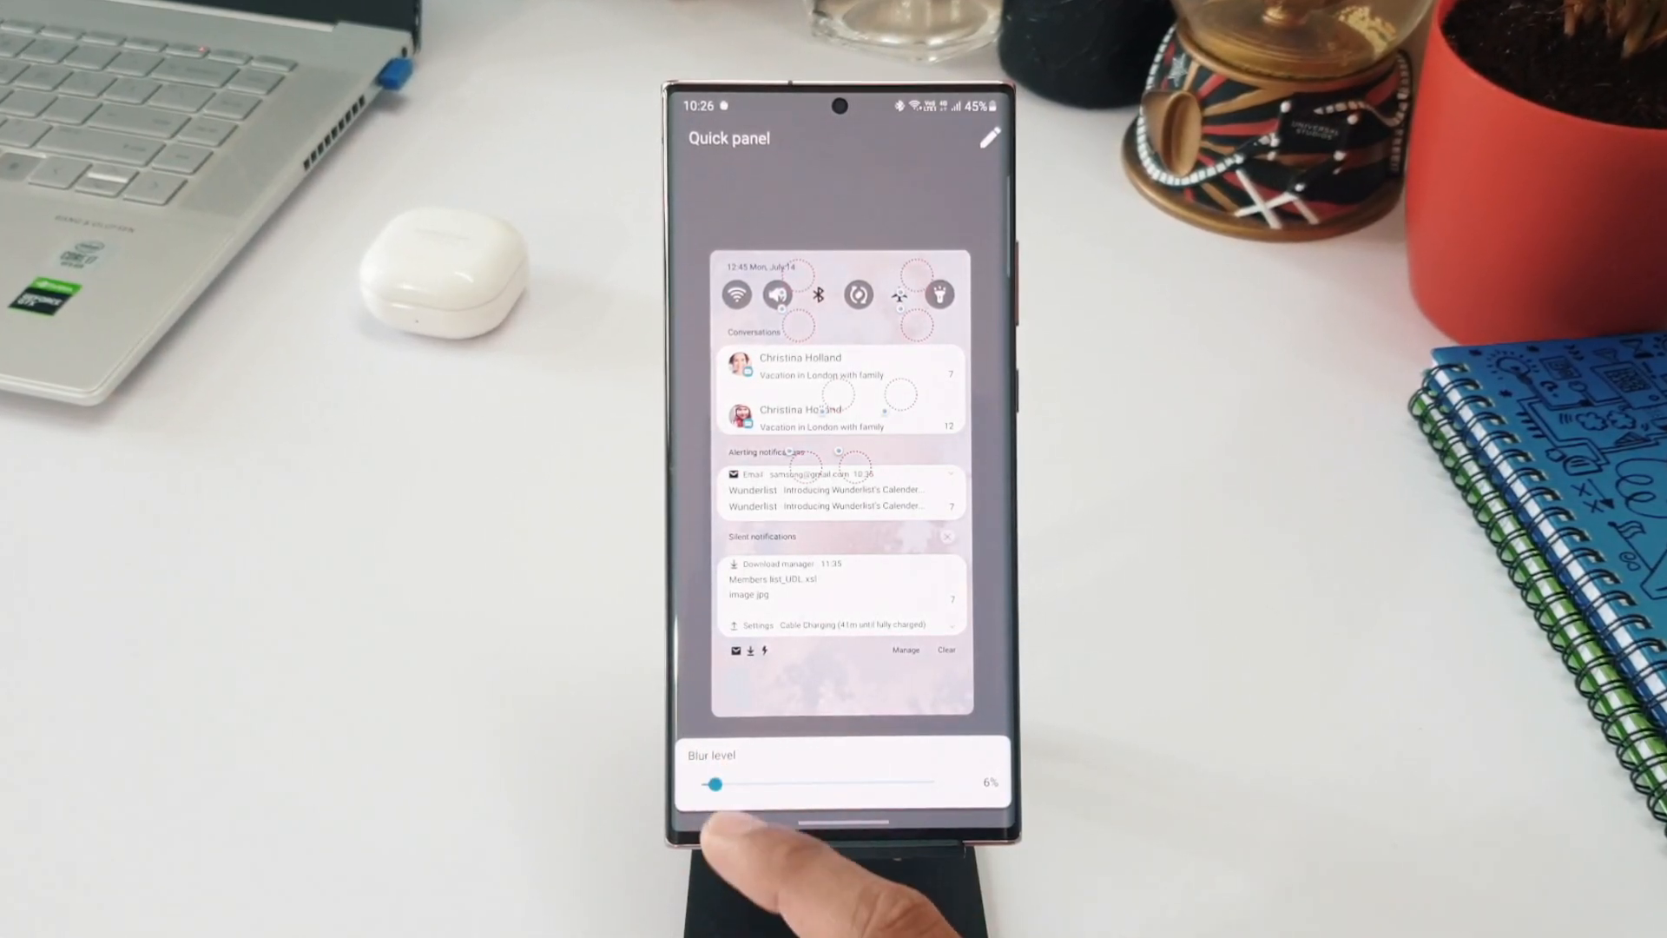
left_click_drag(712, 783, 956, 783)
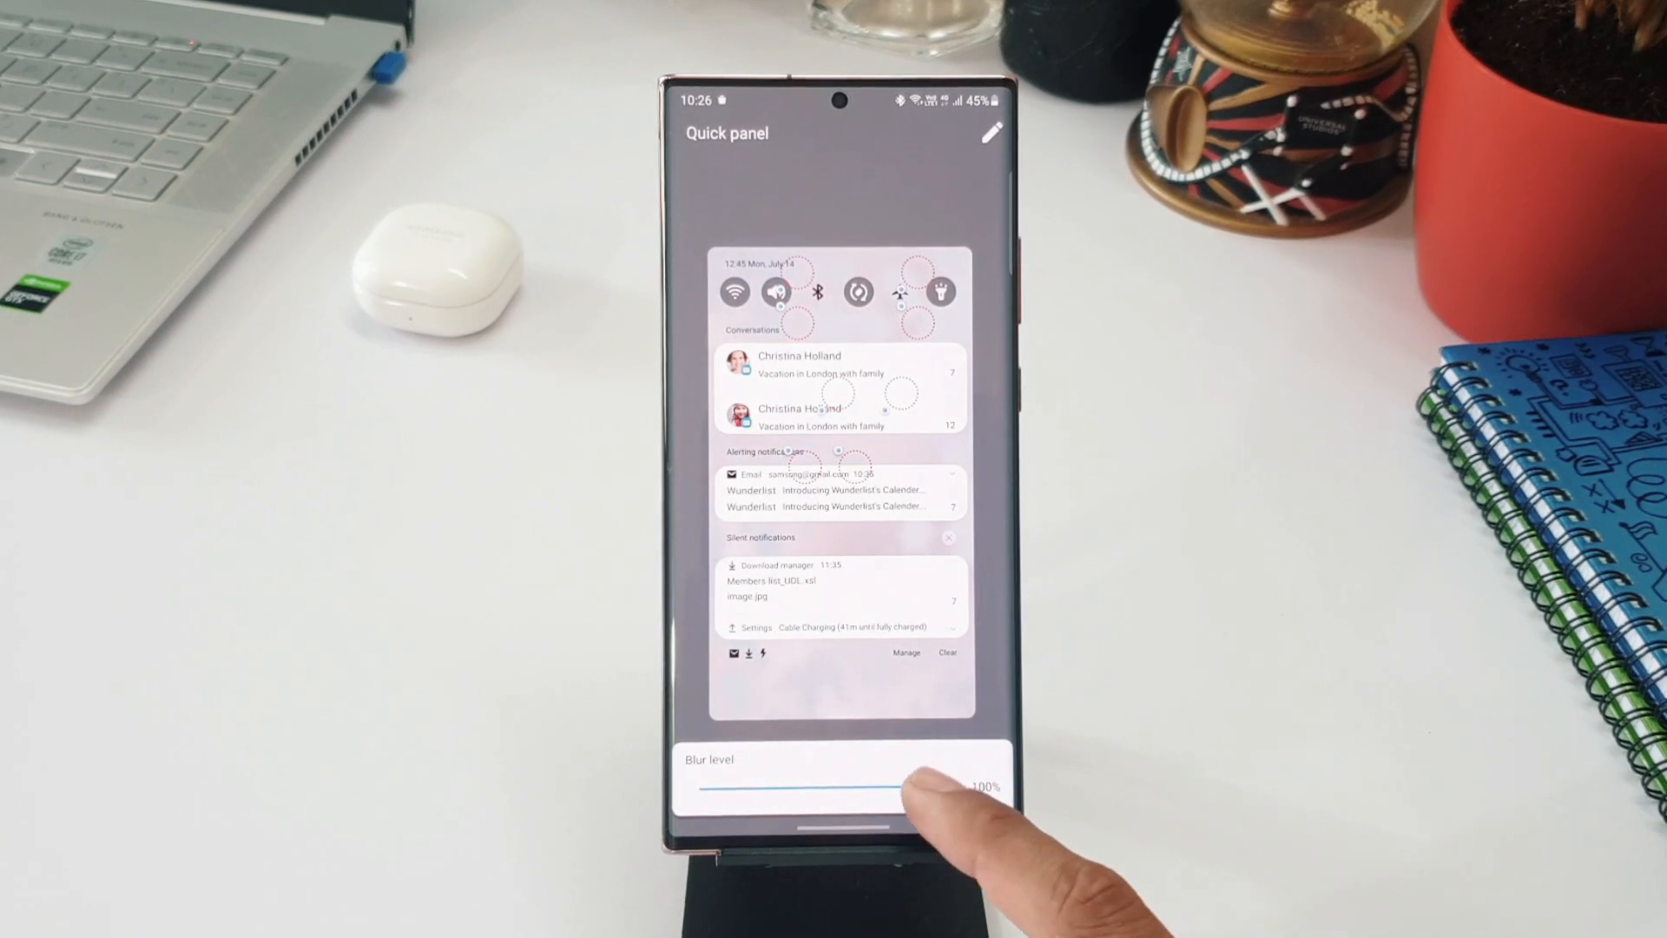
left_click_drag(946, 791, 701, 792)
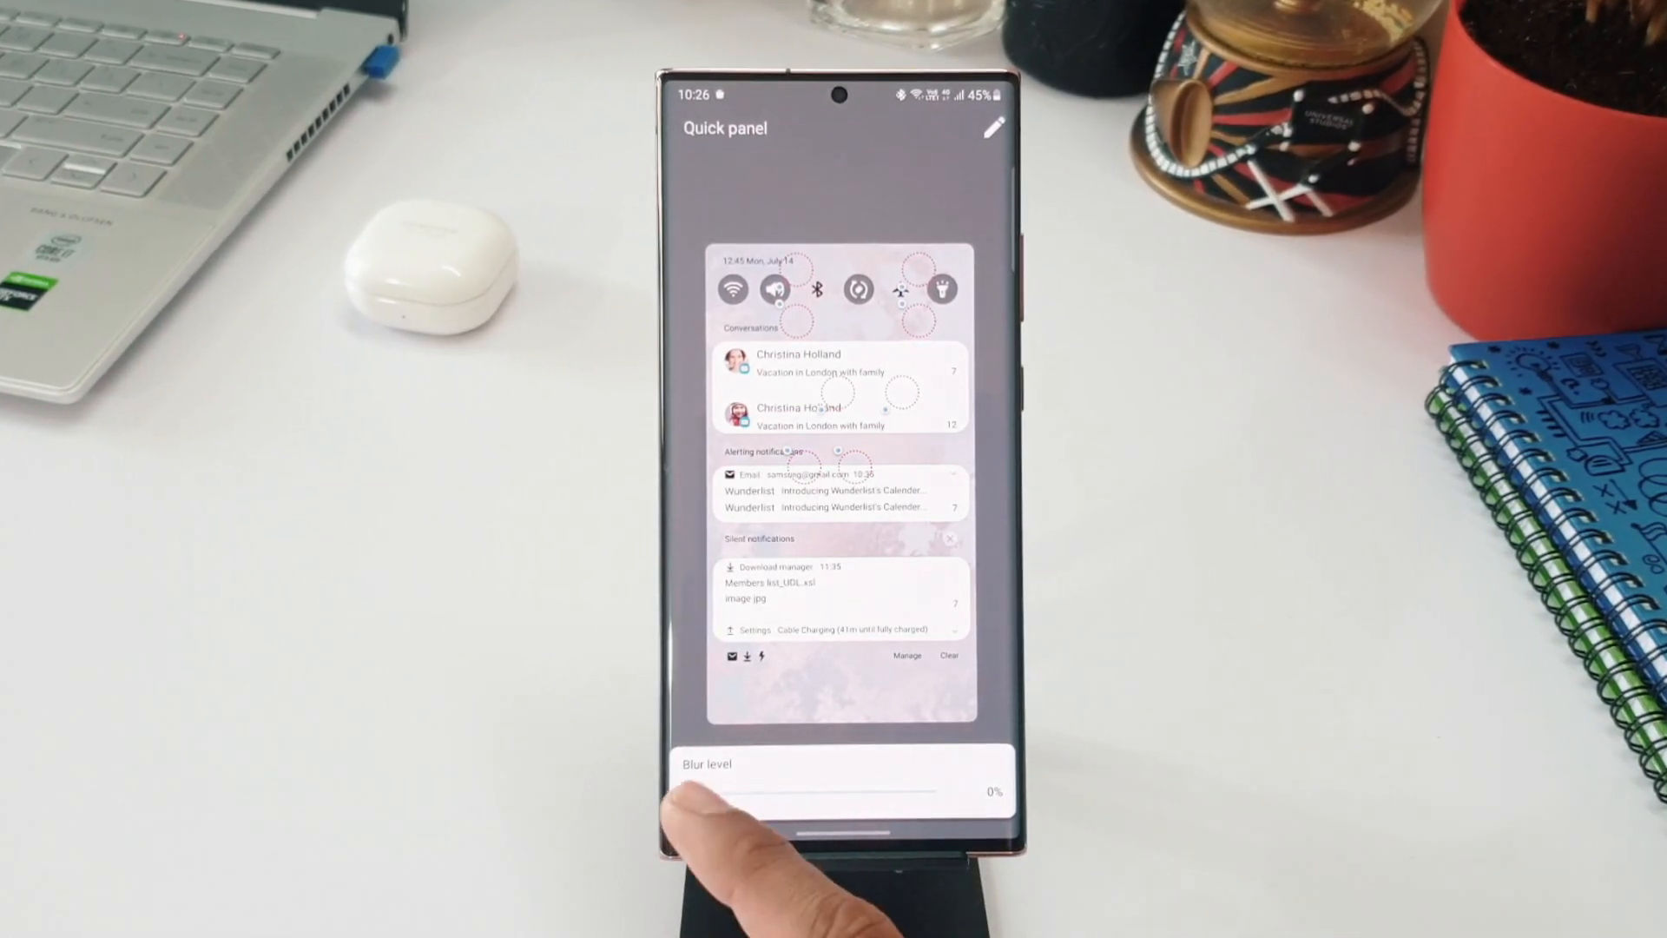
left_click_drag(701, 792, 941, 795)
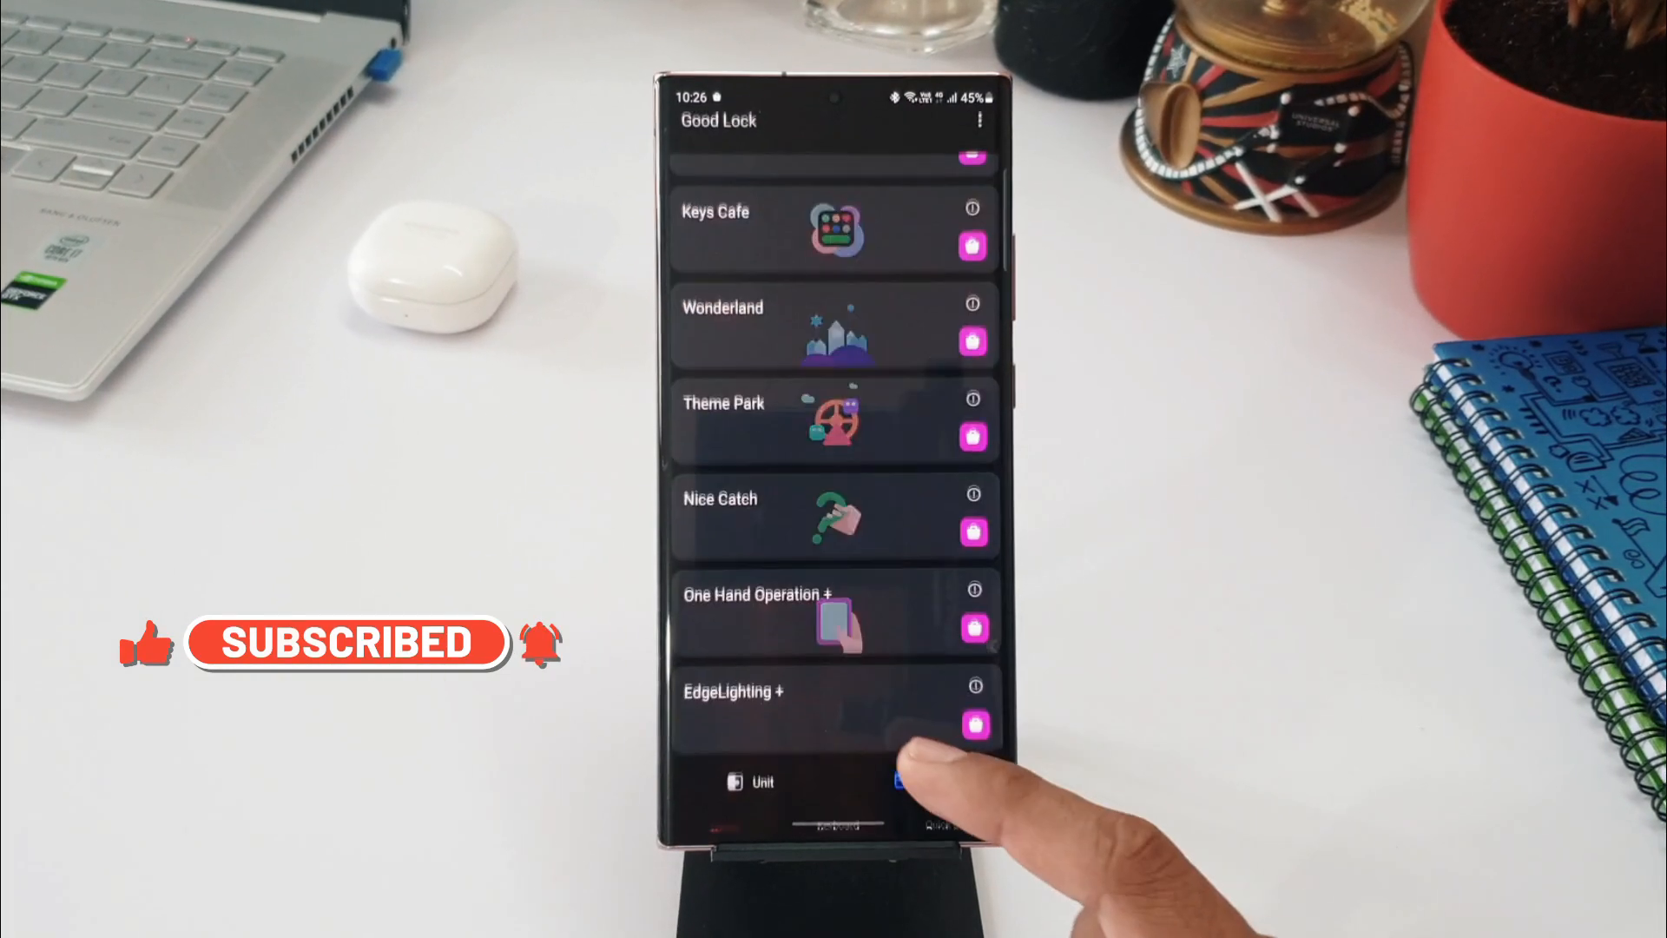
left_click(936, 797)
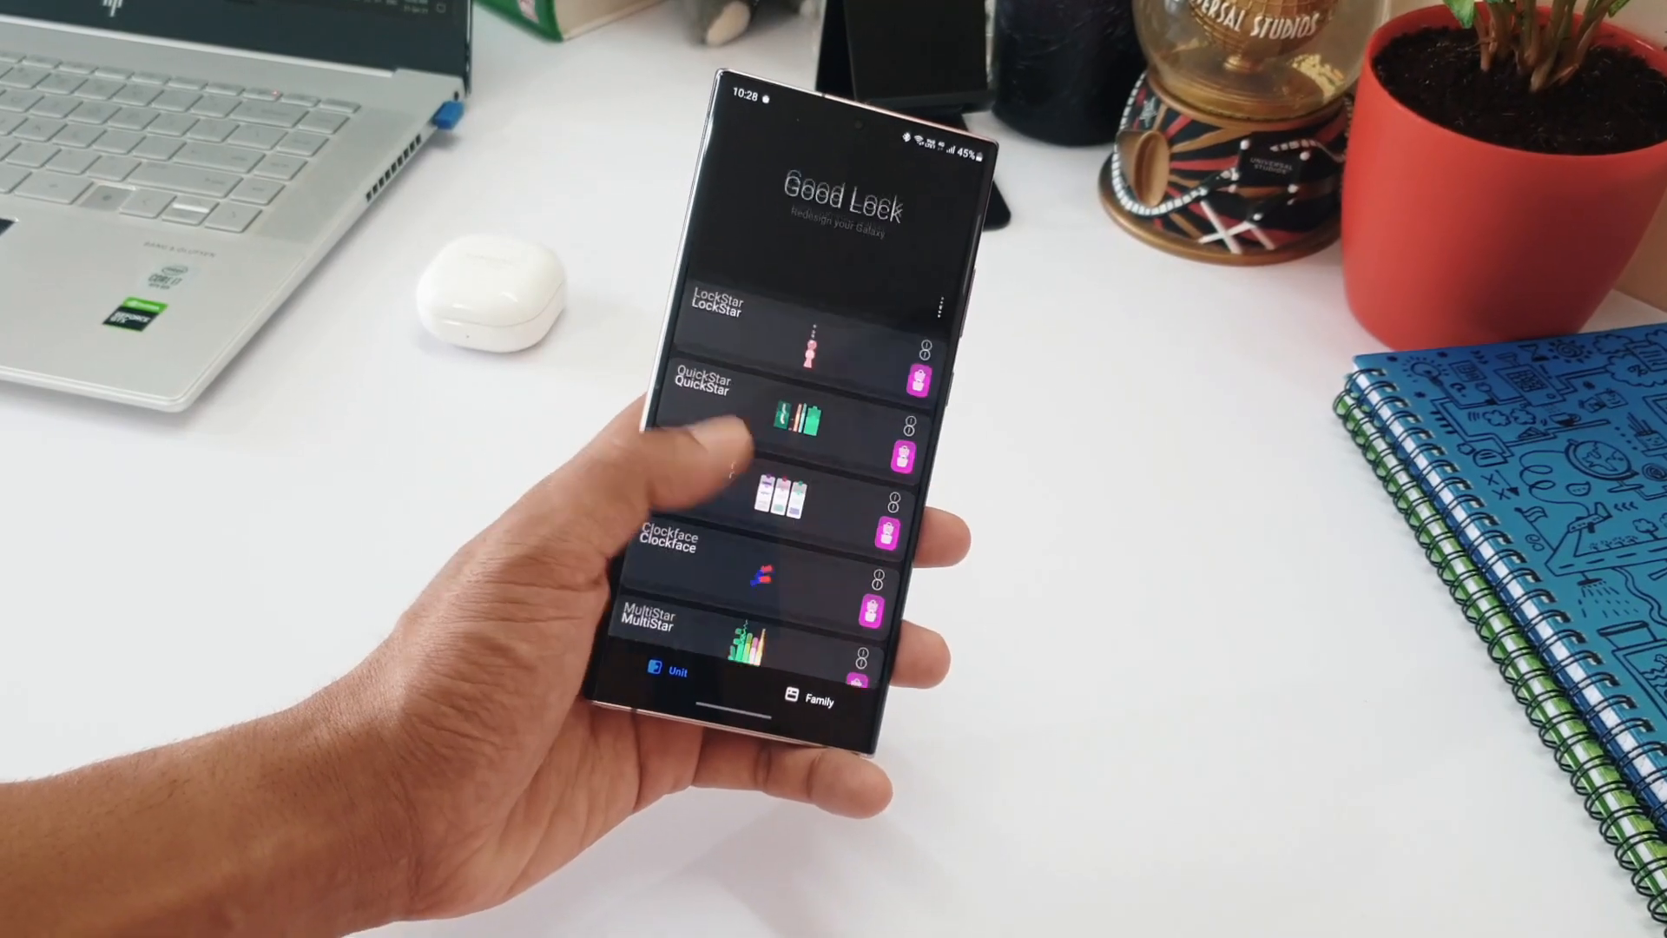
scroll("down", 3)
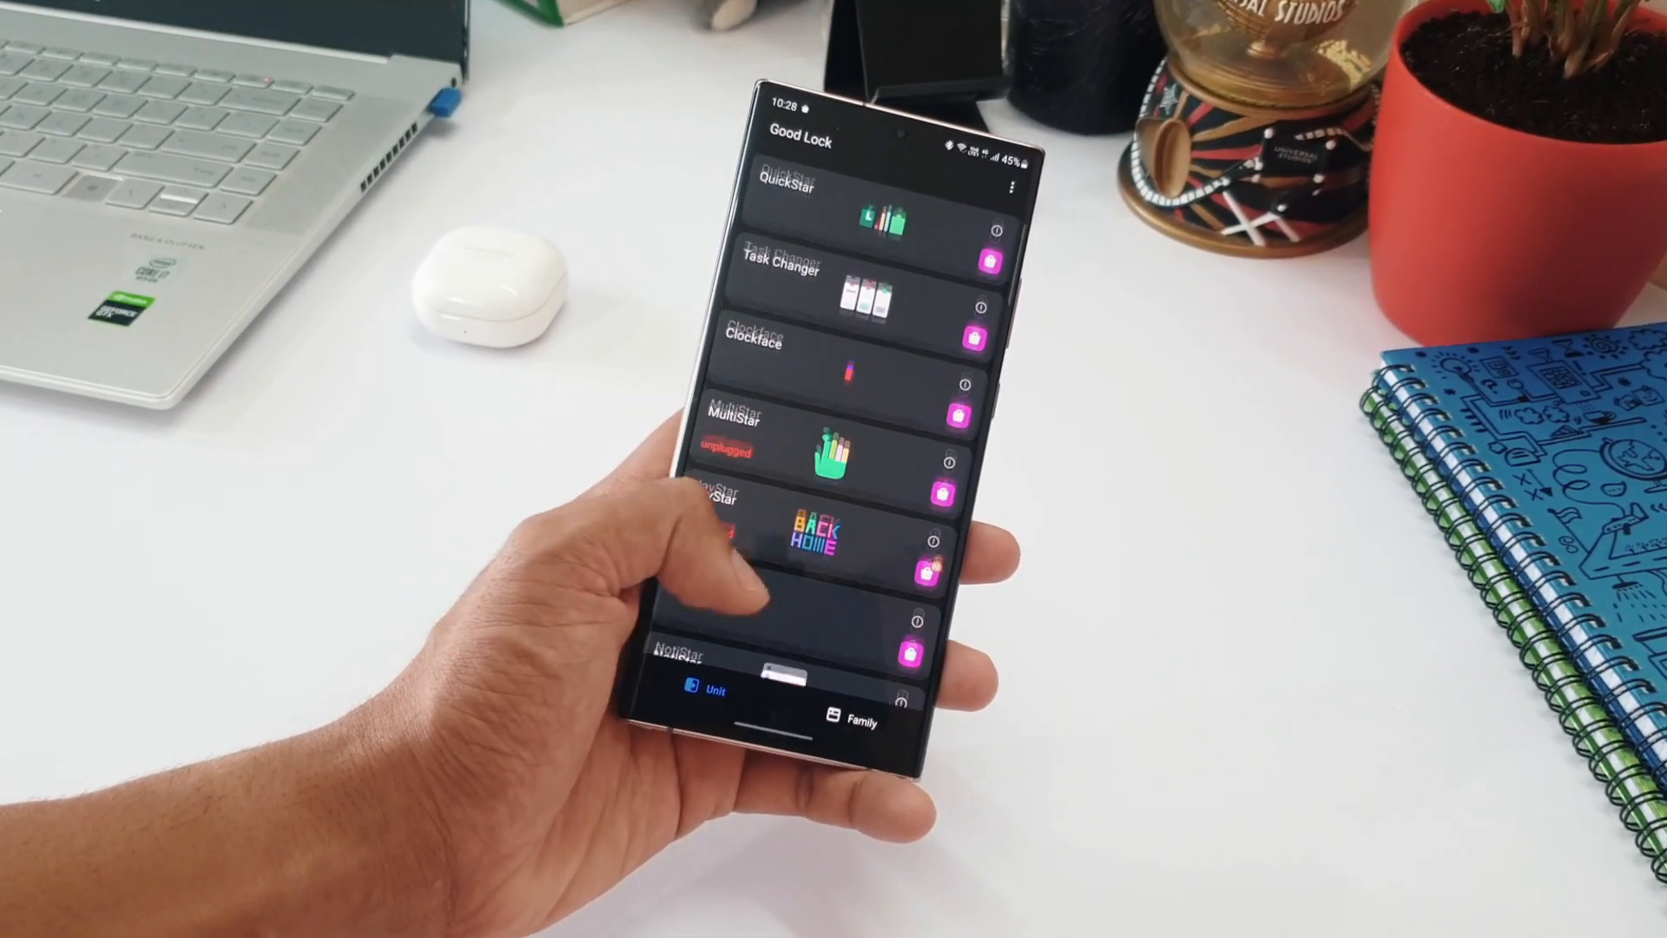
scroll("down", 3)
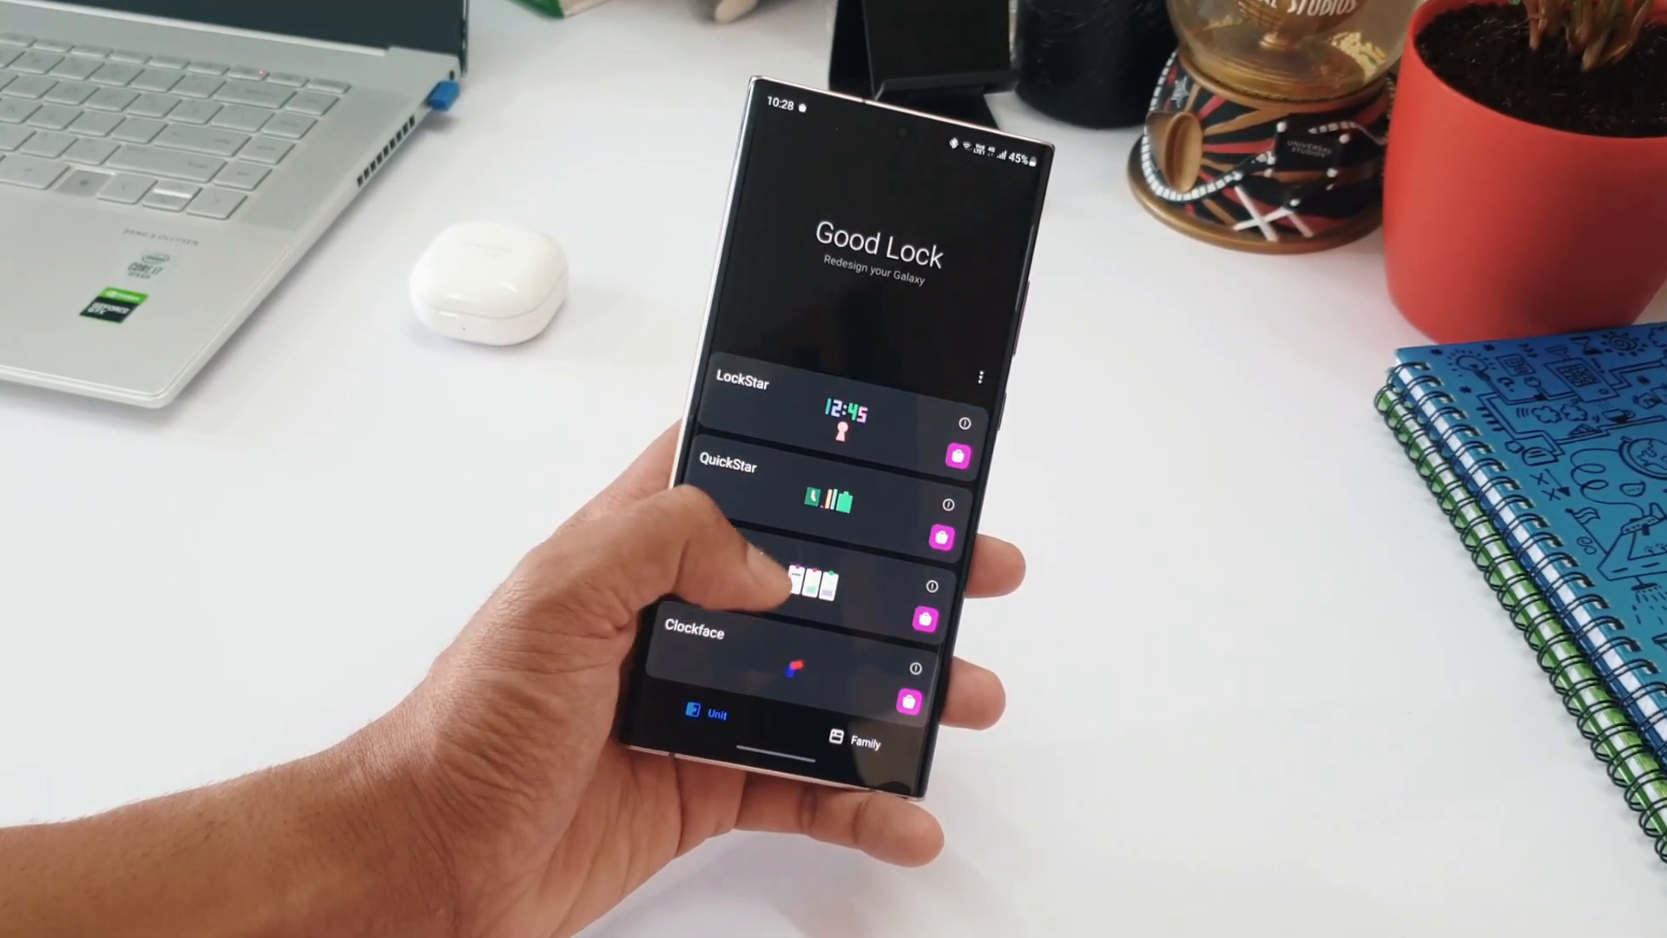
left_click(863, 741)
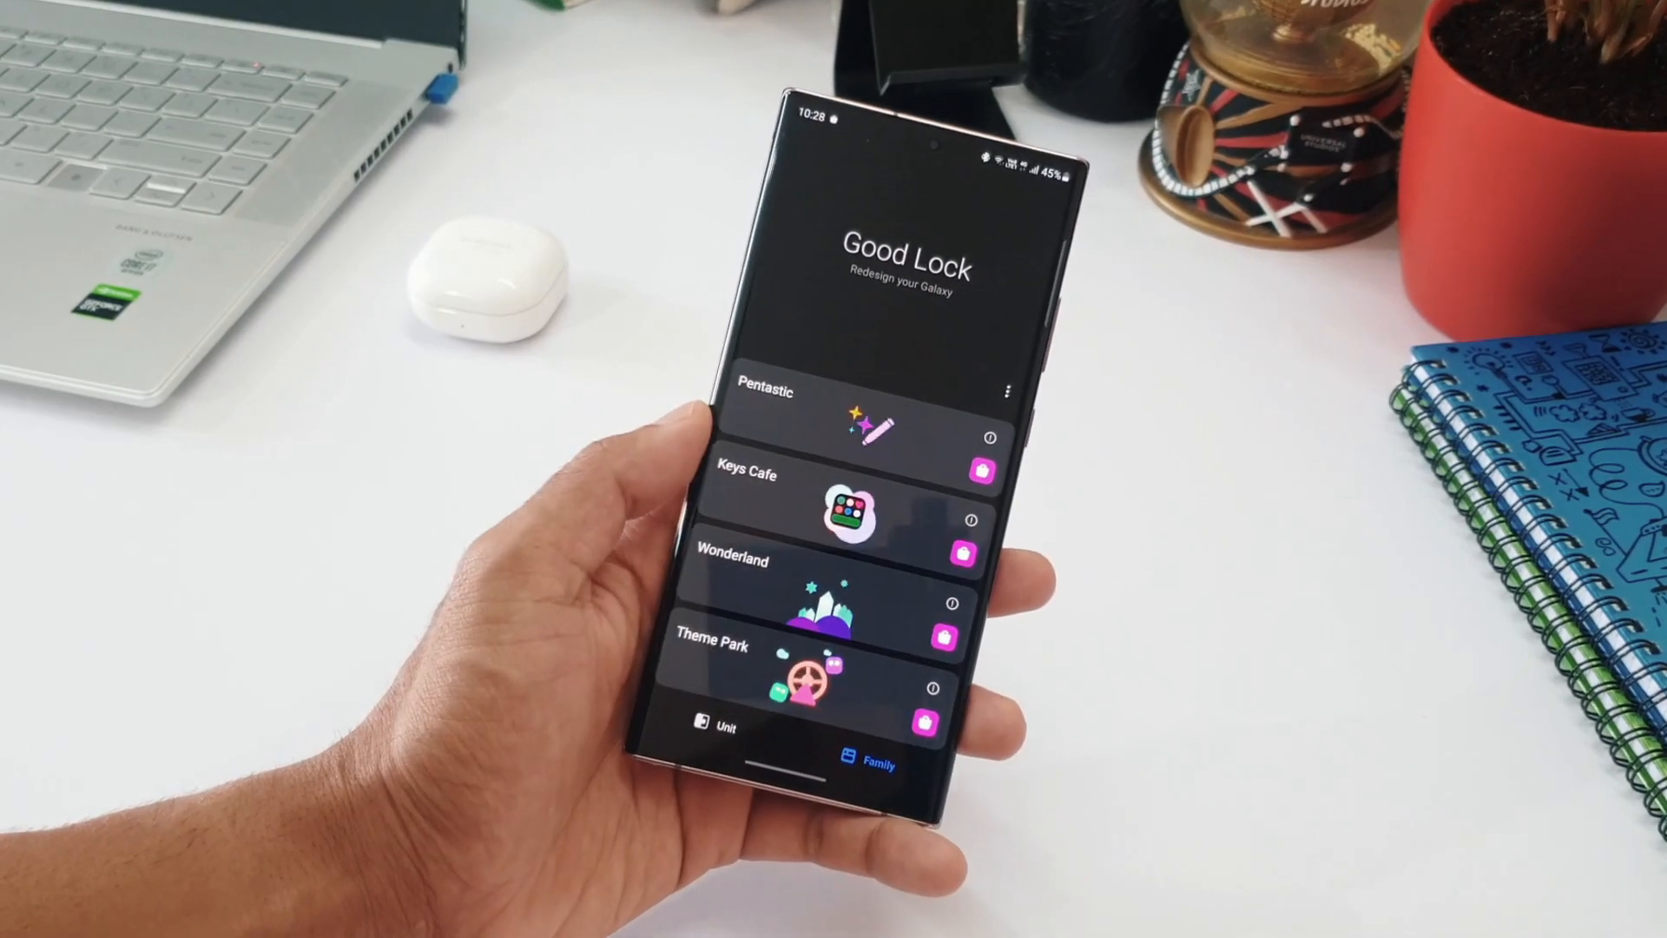
scroll("down", 3)
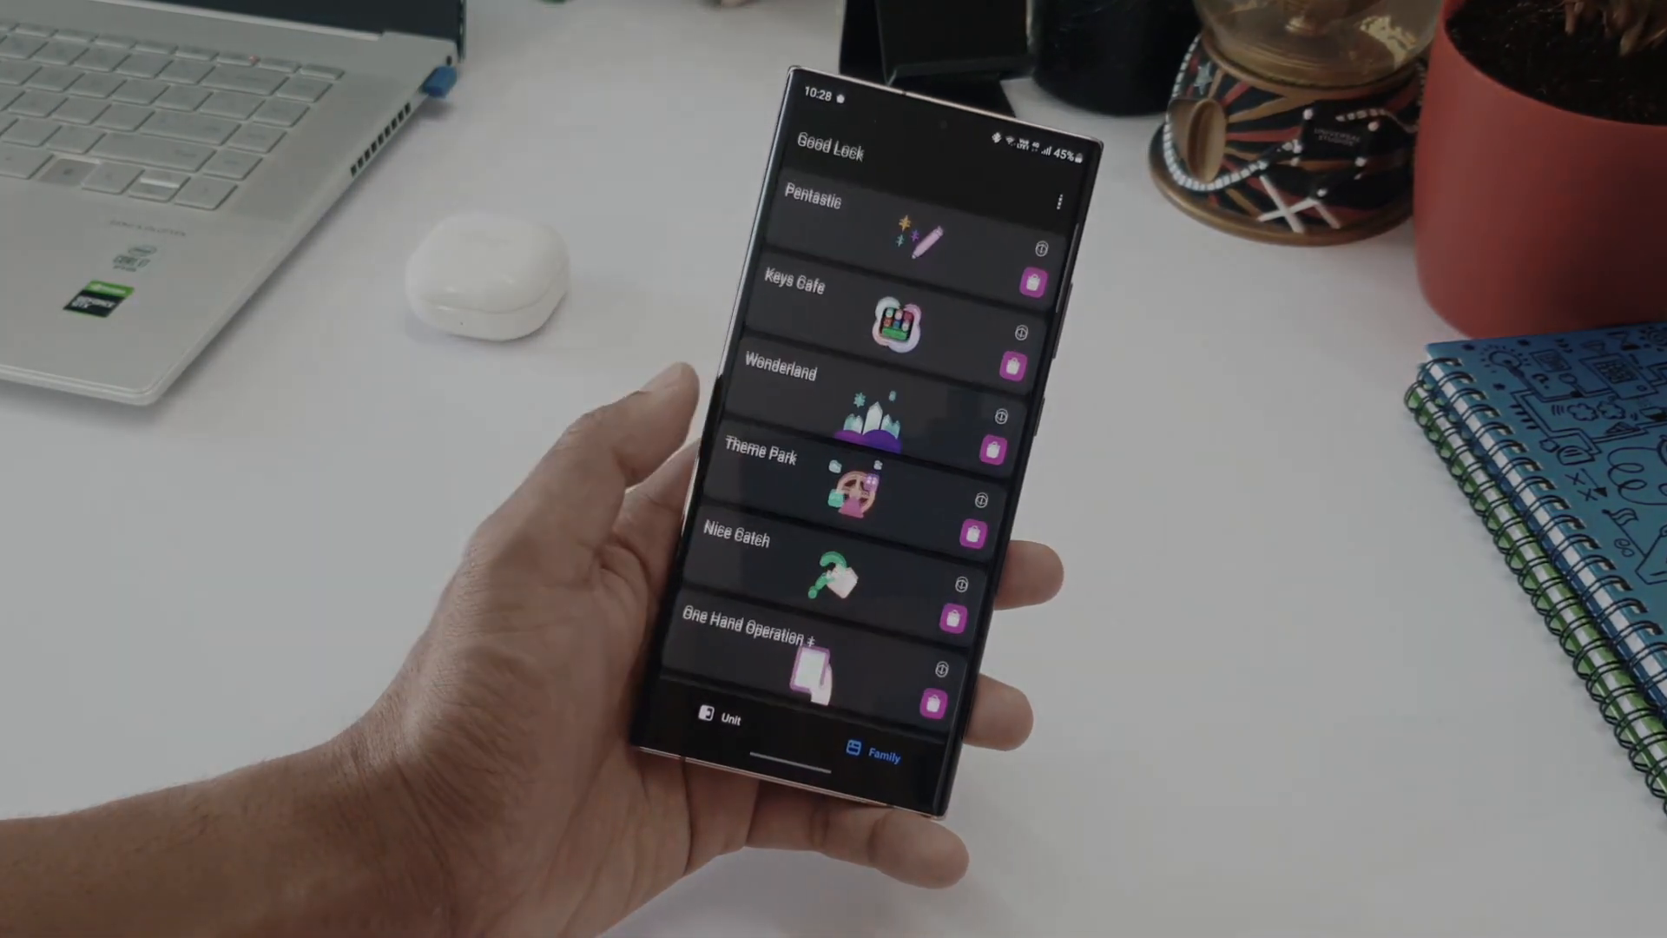